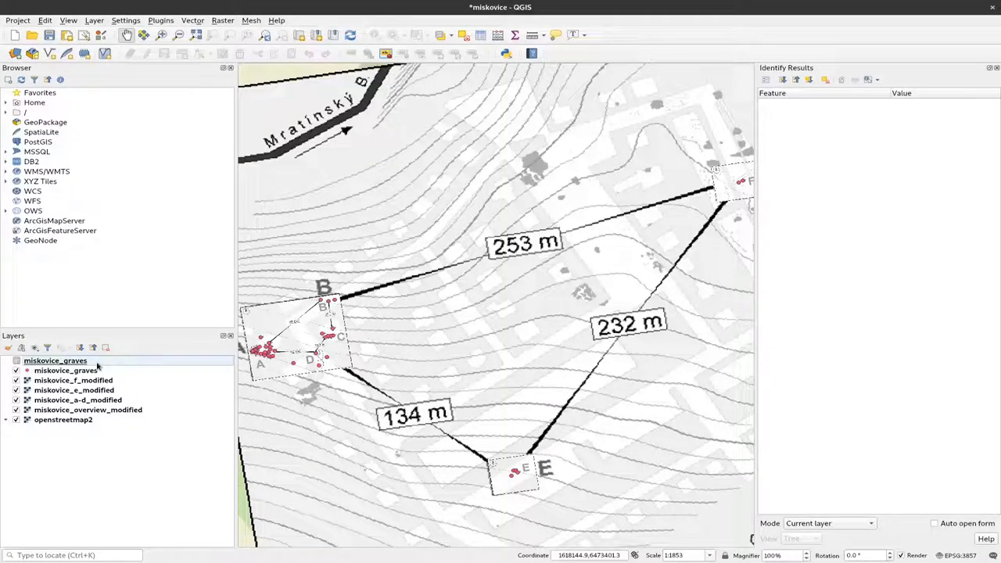
pyautogui.moveTo(75, 371)
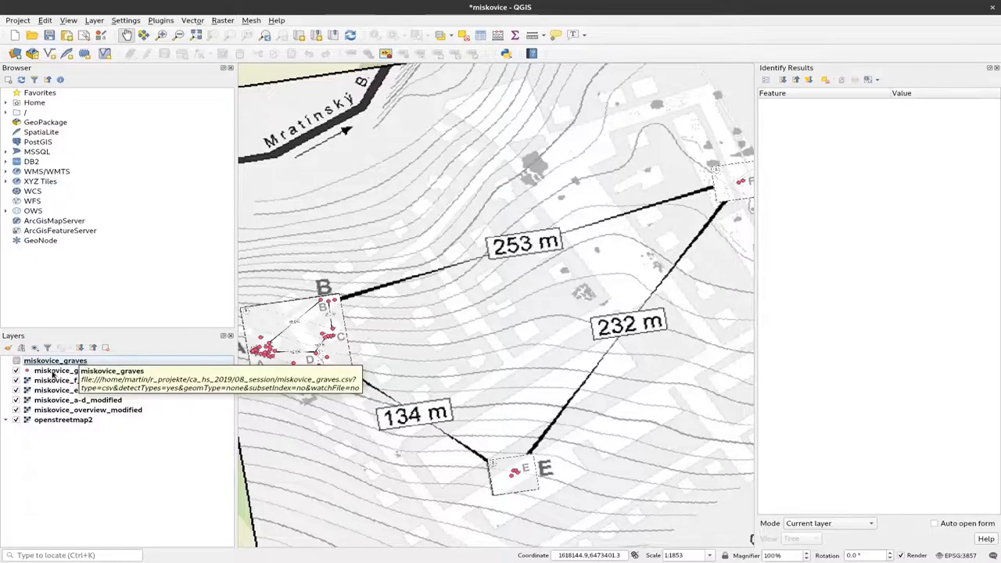
# - Select the graves point layer and the firebird database connection in the browser
pyautogui.click(66, 369)
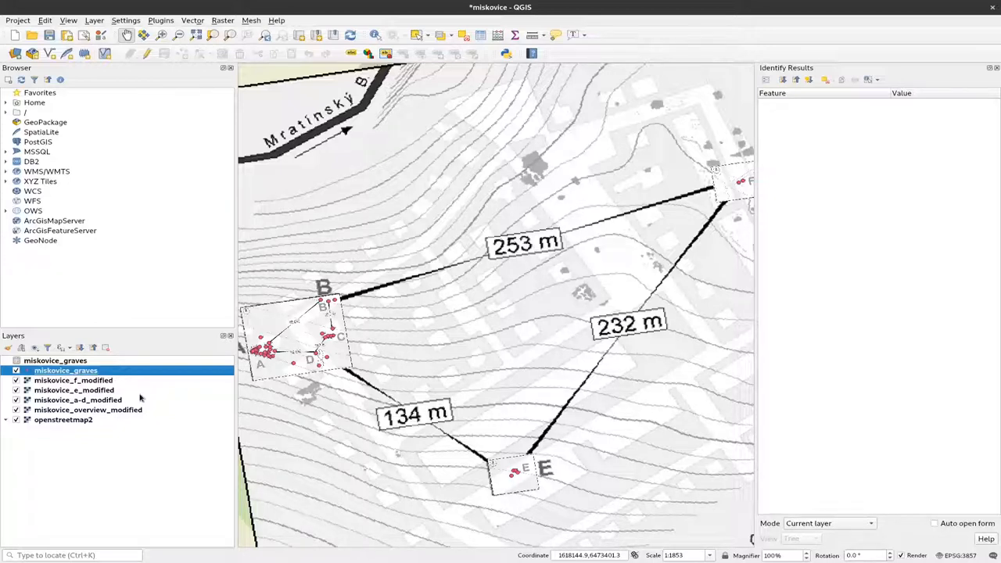
pyautogui.moveTo(172, 400)
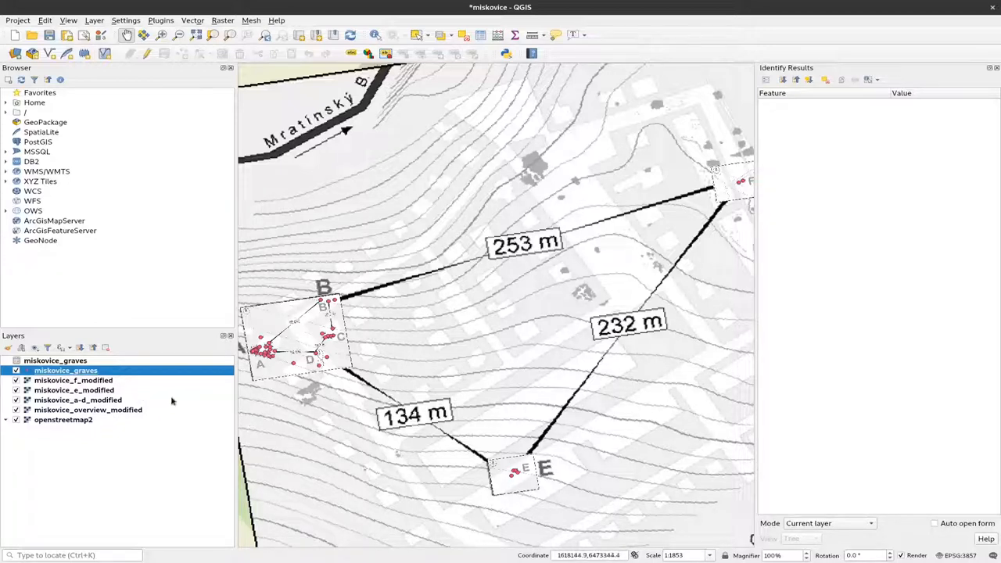
pyautogui.moveTo(66, 369)
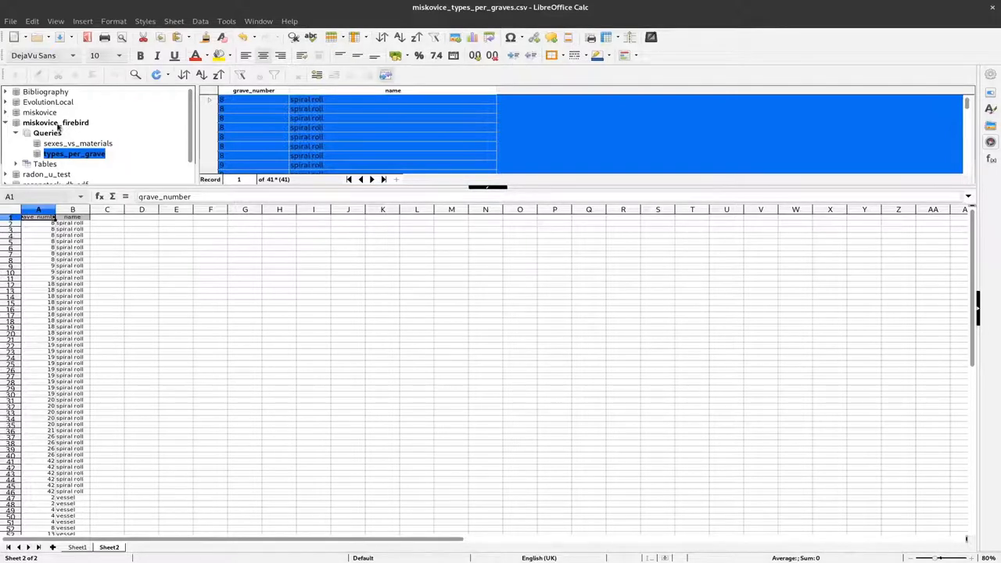
pyautogui.click(56, 122)
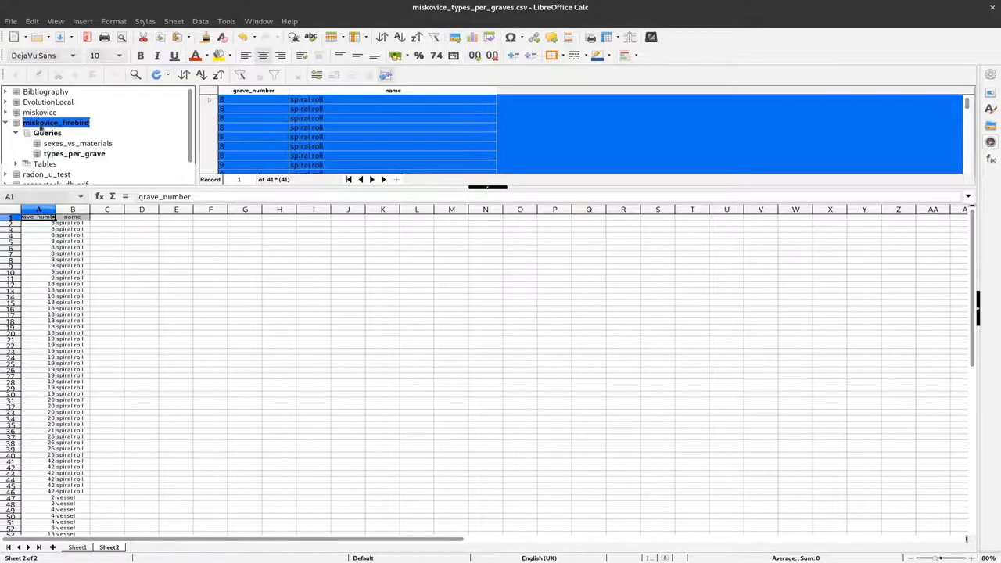
pyautogui.click(74, 154)
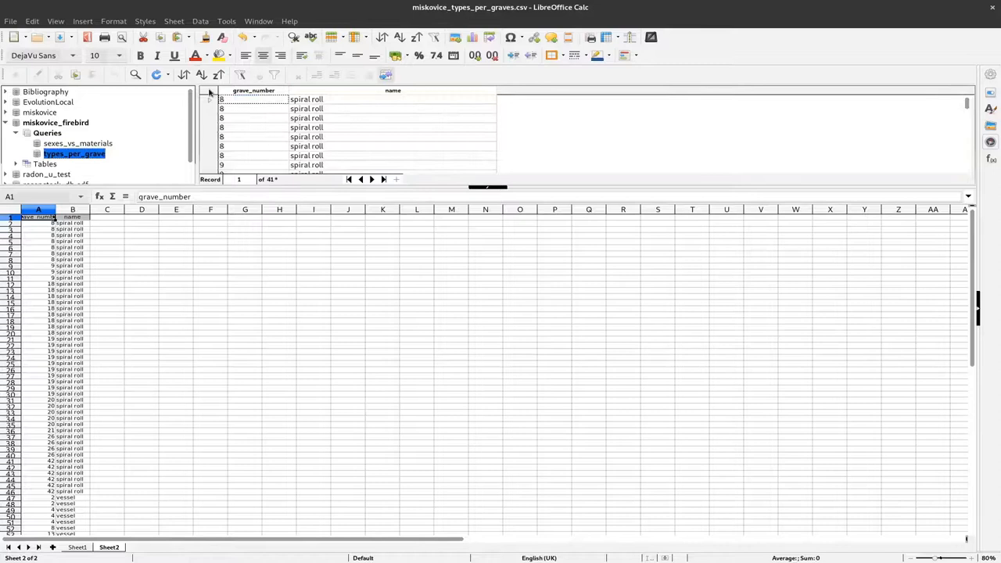
pyautogui.rightClick(209, 92)
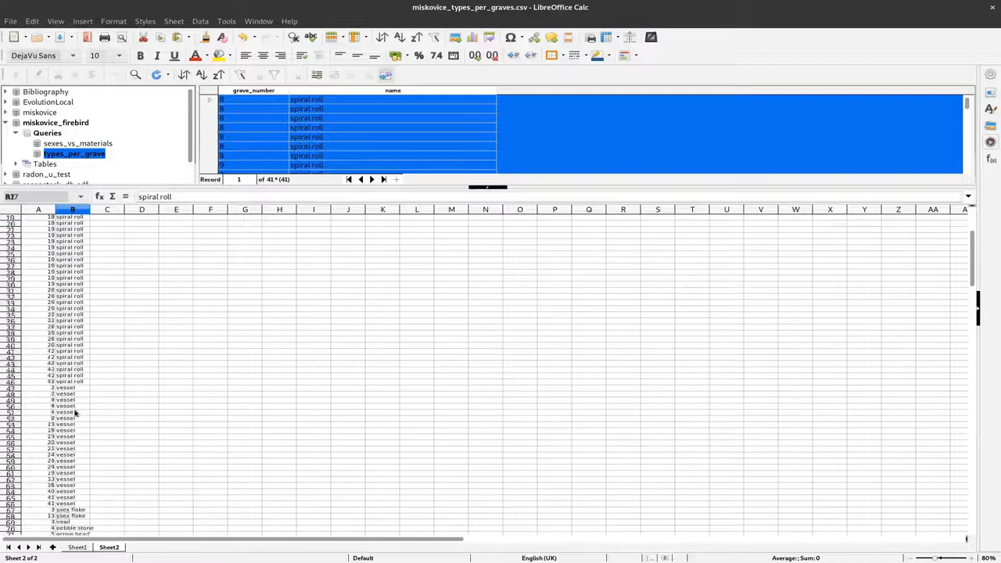
pyautogui.scroll(3)
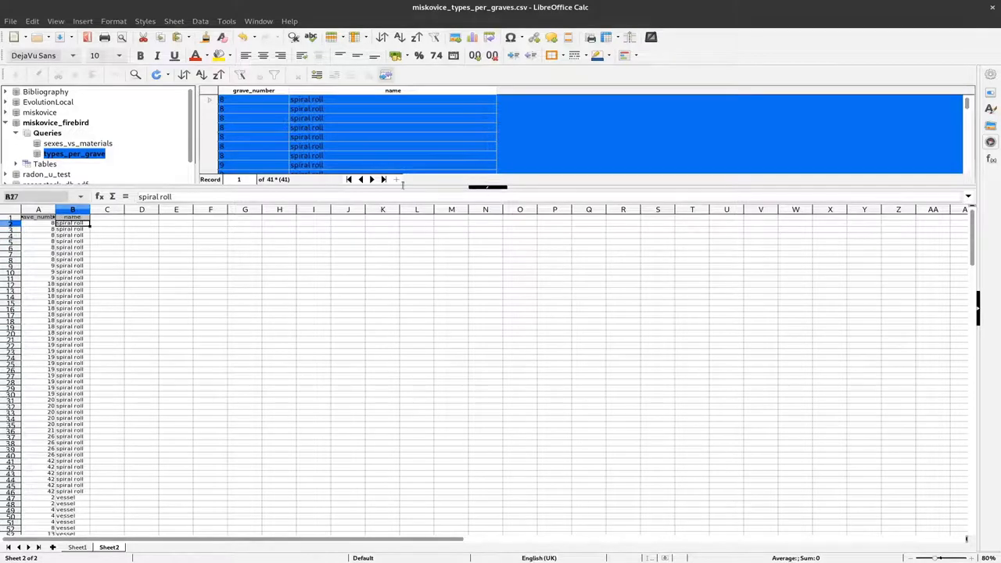
# - Save the sheet as miskovice_types_per_graves.csv, overwriting the existing file
pyautogui.click(10, 22)
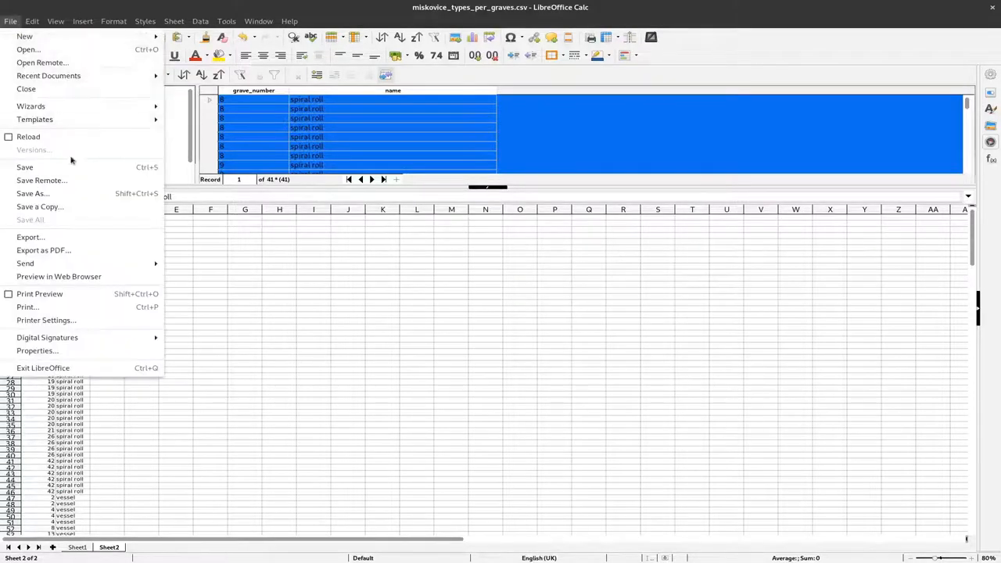
pyautogui.click(33, 194)
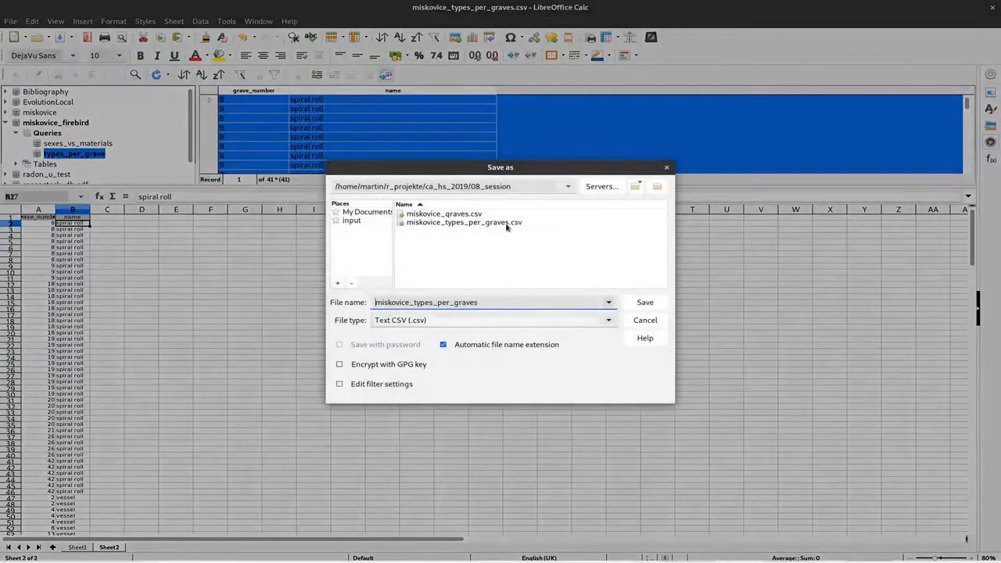
pyautogui.click(463, 222)
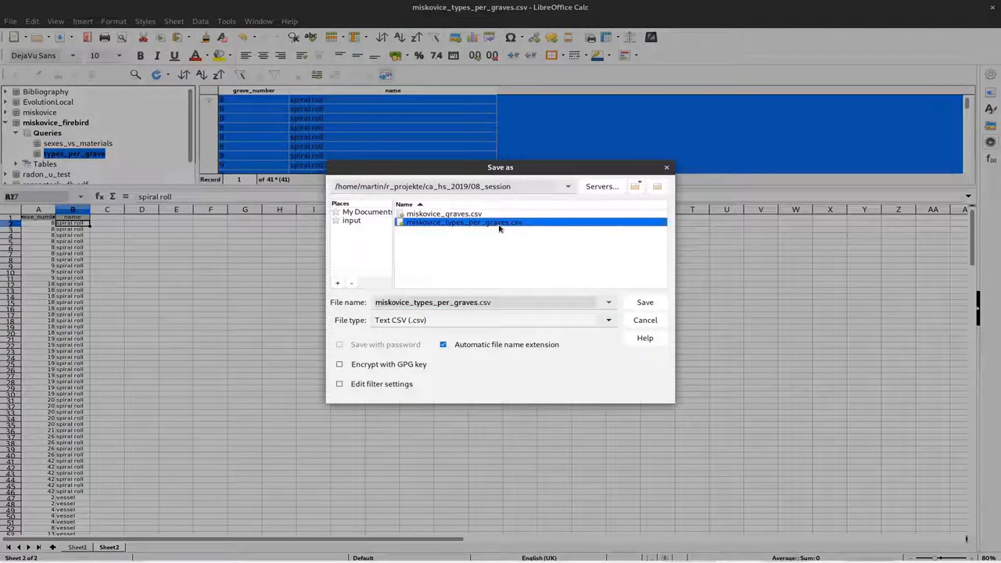
pyautogui.moveTo(482, 227)
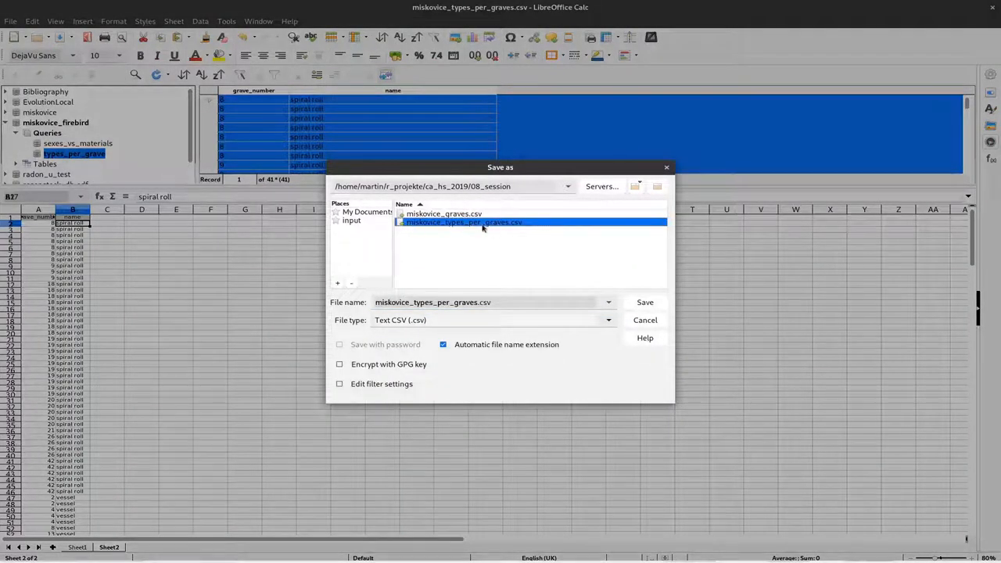
pyautogui.click(644, 302)
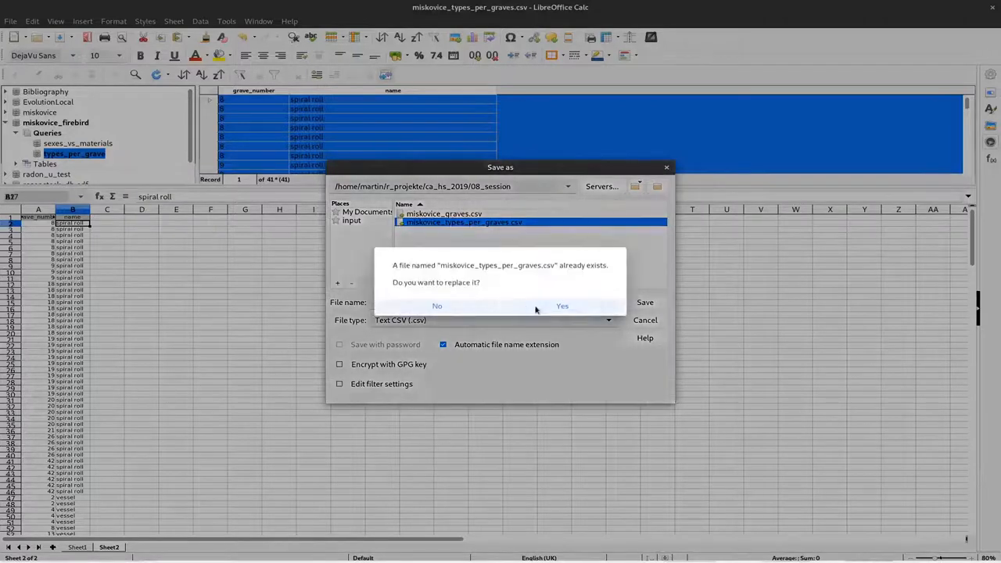
pyautogui.click(562, 305)
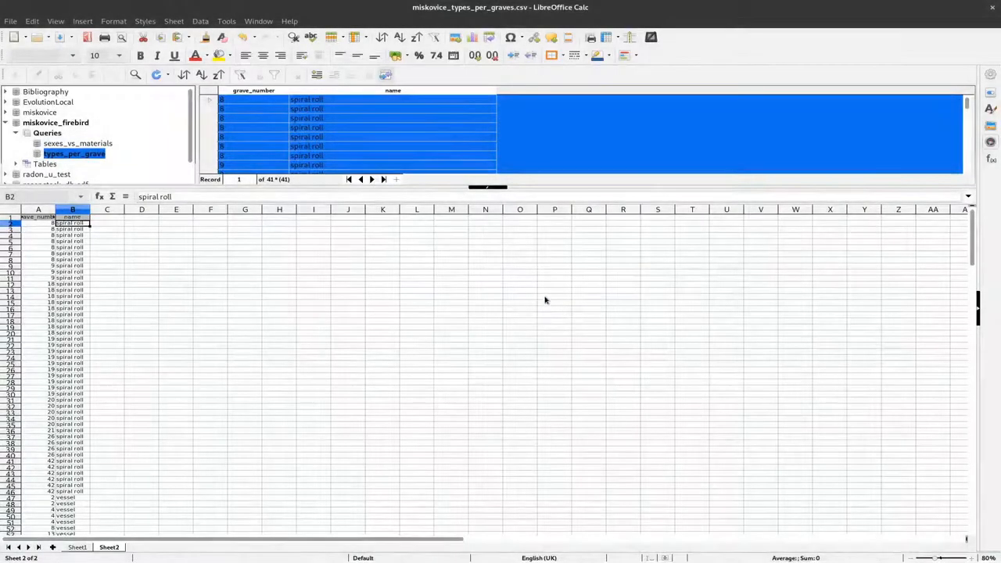
pyautogui.moveTo(537, 323)
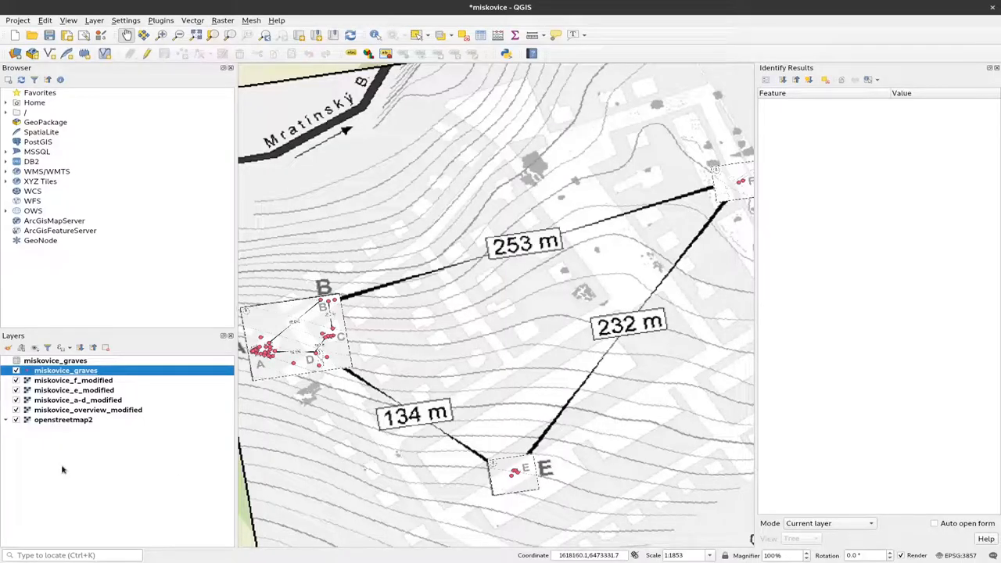
# - Add the types-per-graves CSV as a delimited text layer with no geometry
pyautogui.click(94, 21)
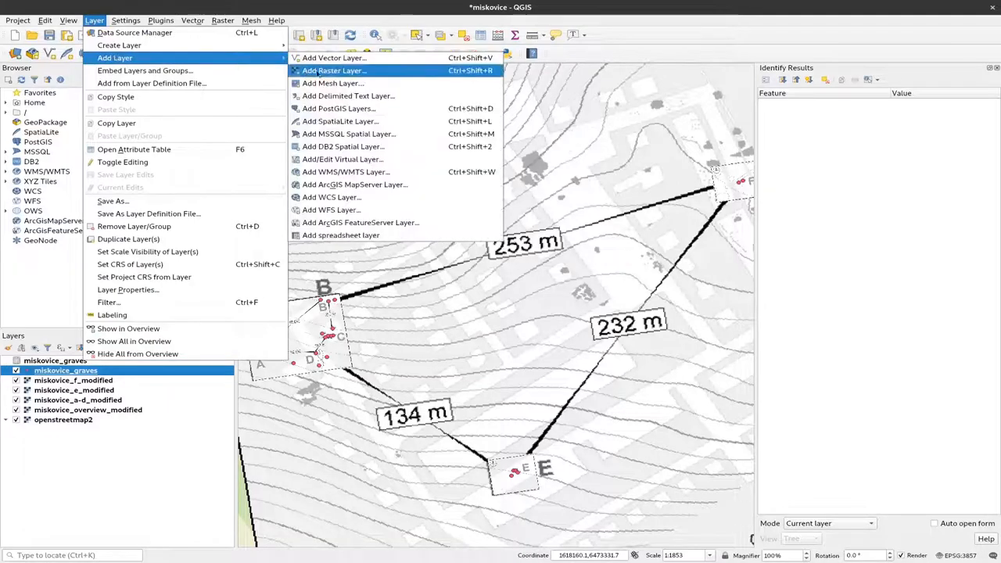
pyautogui.moveTo(347, 95)
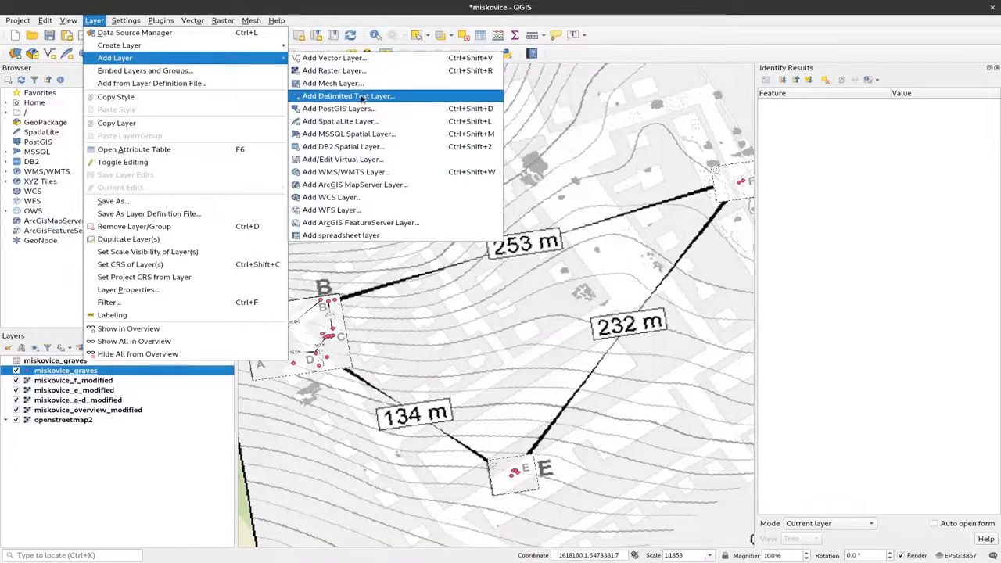
pyautogui.click(348, 96)
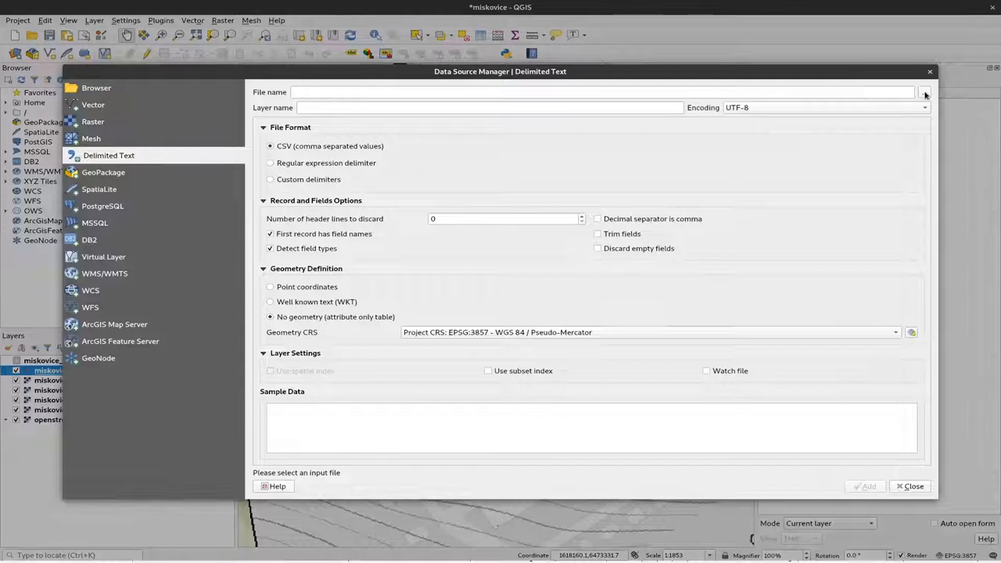
pyautogui.click(925, 91)
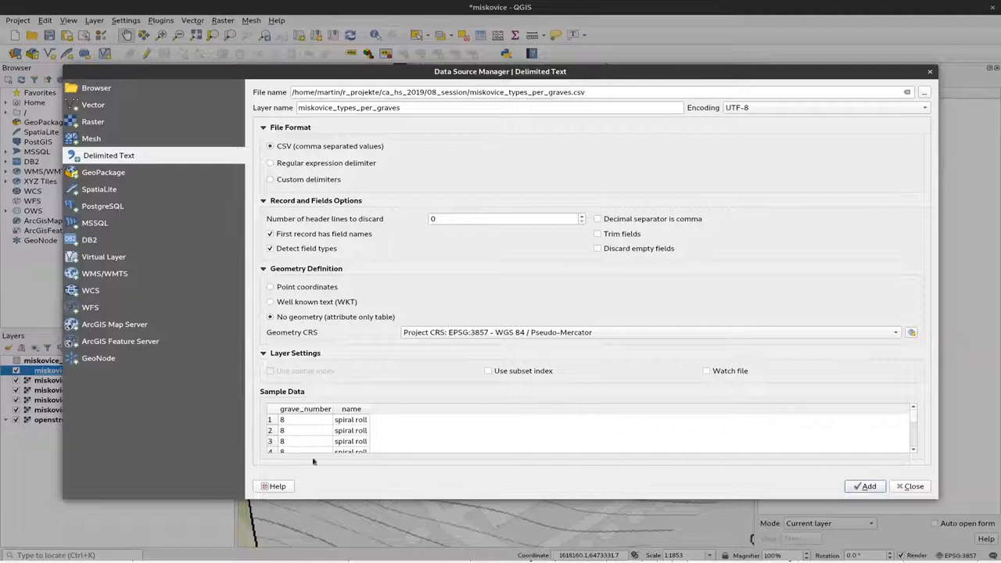
pyautogui.moveTo(361, 446)
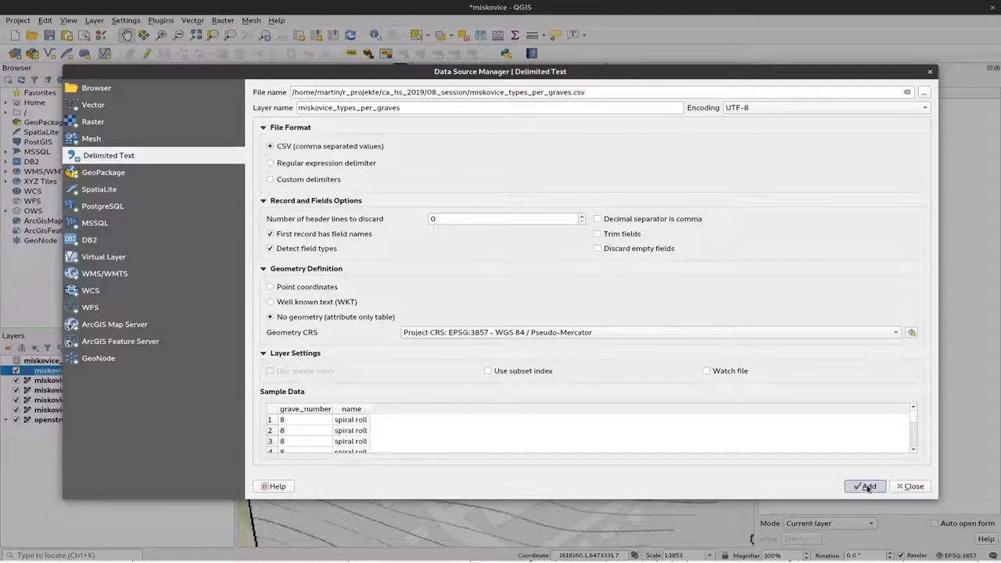
pyautogui.click(865, 485)
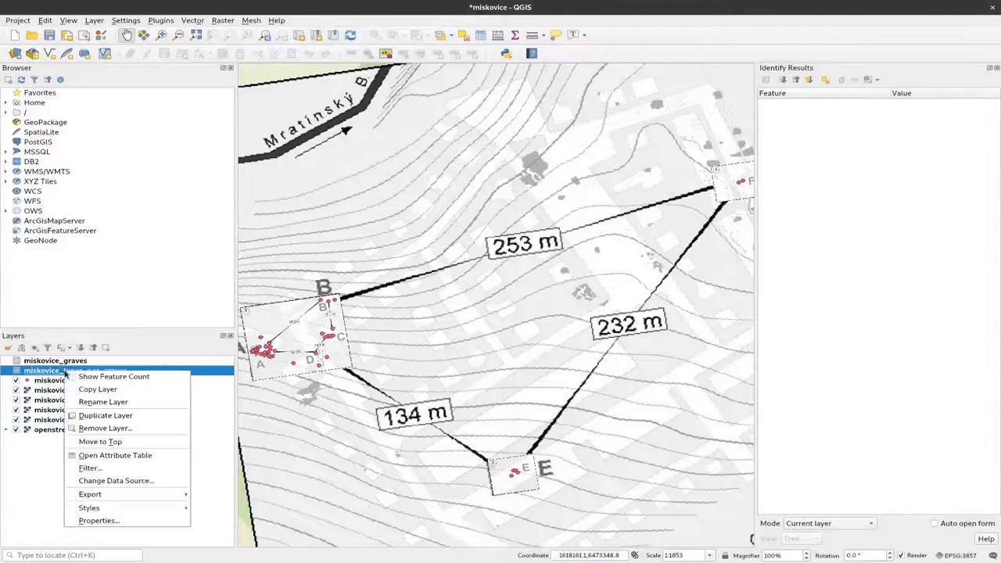
pyautogui.moveTo(100, 441)
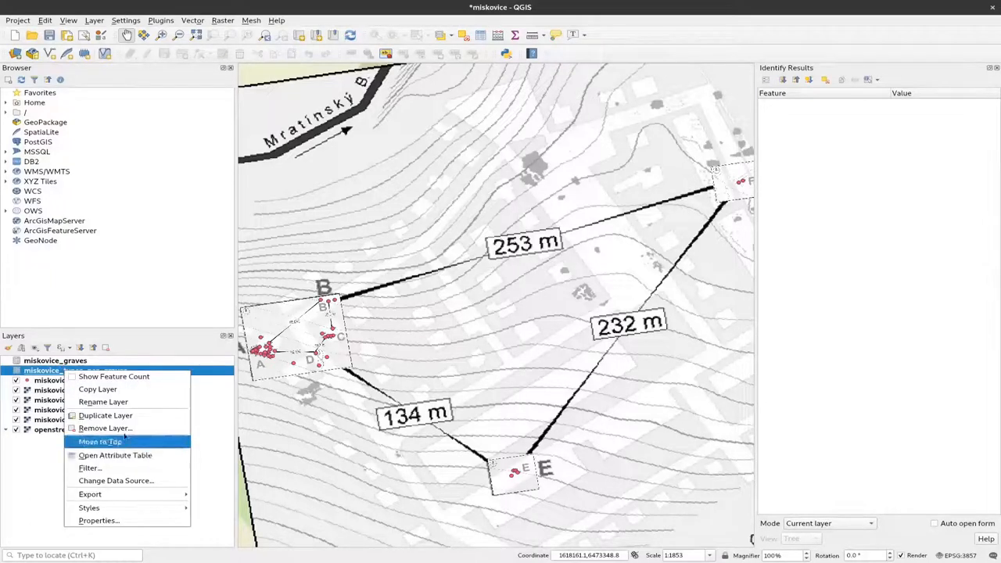
pyautogui.moveTo(116, 455)
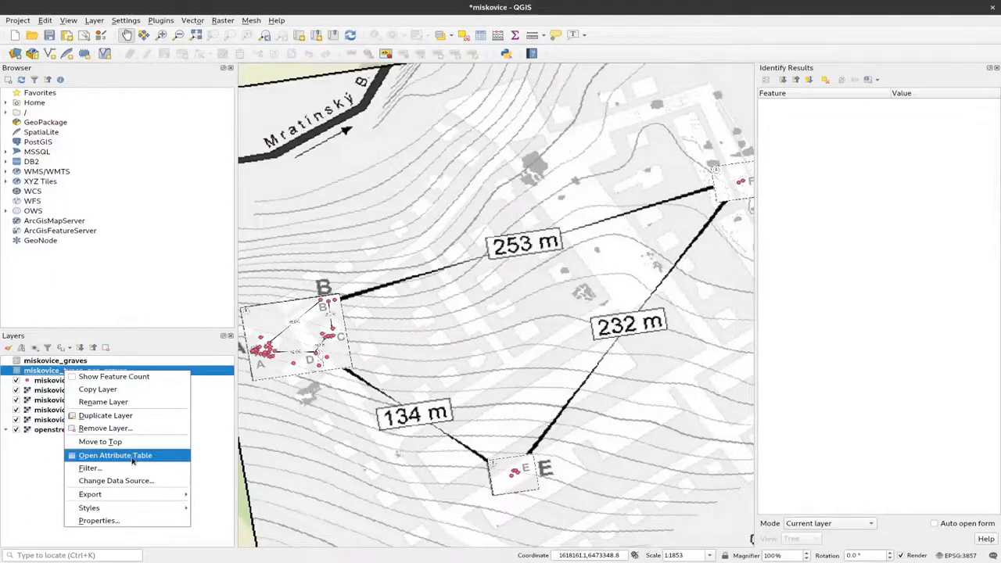
pyautogui.click(116, 455)
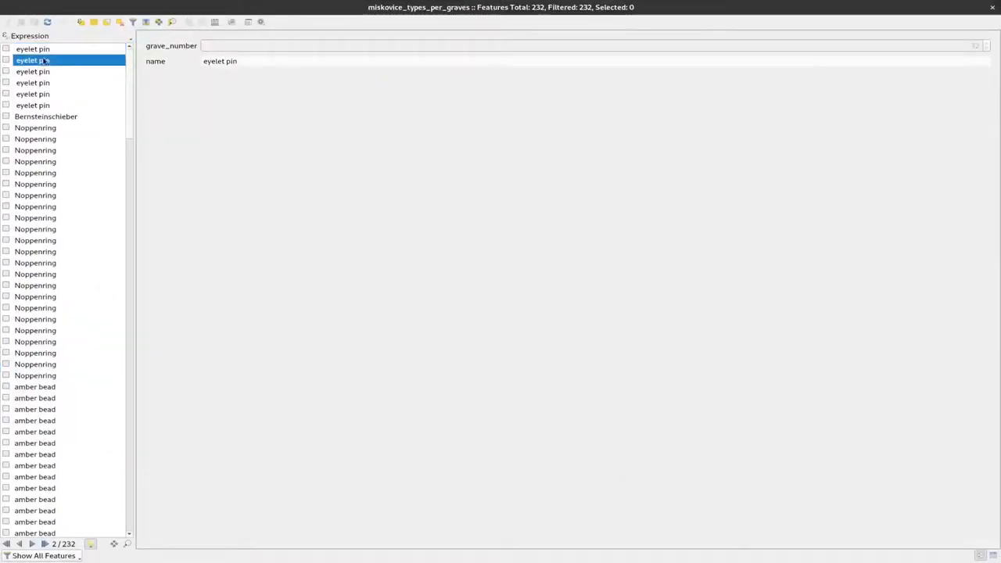
pyautogui.click(35, 129)
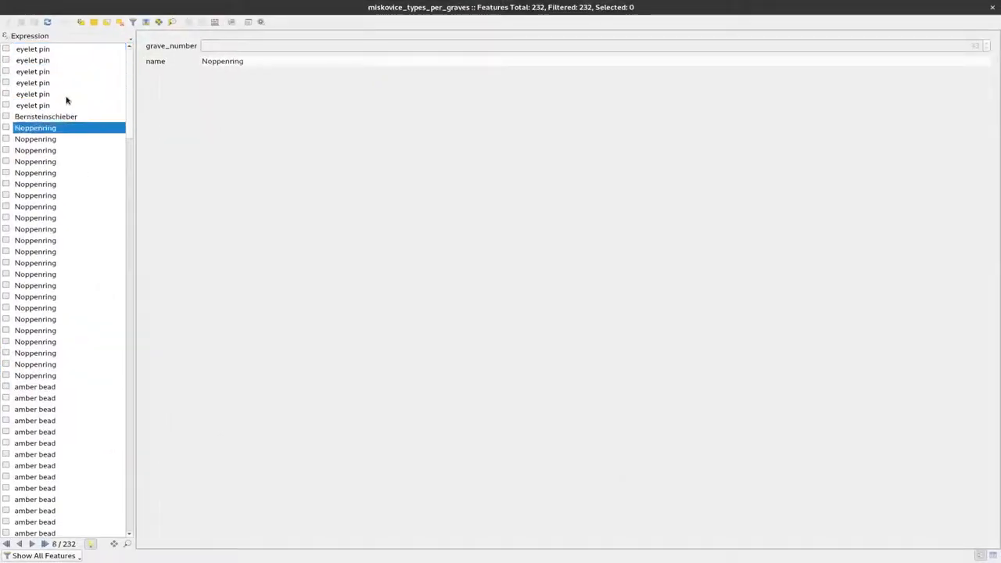
pyautogui.click(34, 399)
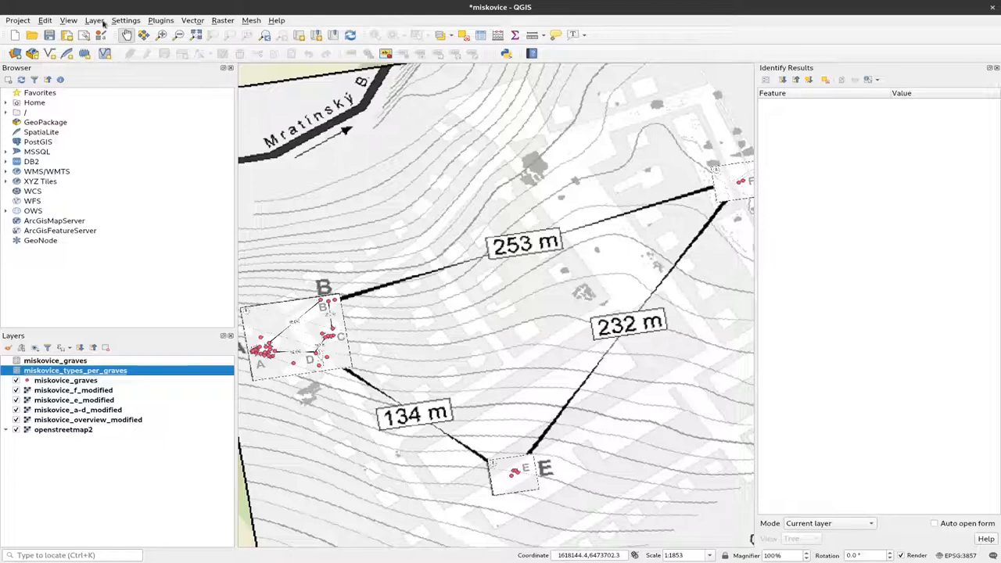
# - Start a new virtual layer, clear the old embedded entry and rename it types_per_grag
pyautogui.click(94, 19)
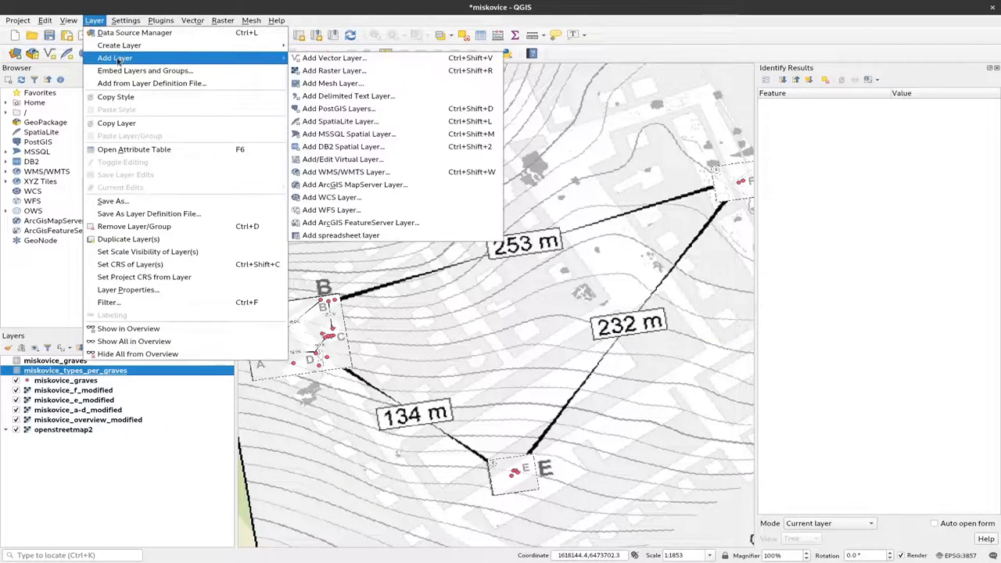
pyautogui.moveTo(338, 108)
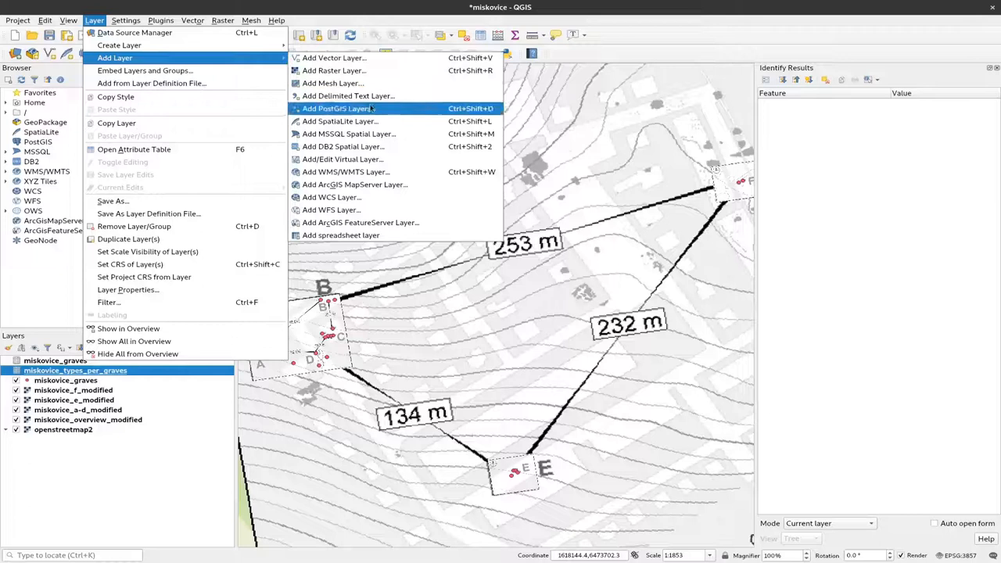
pyautogui.moveTo(343, 160)
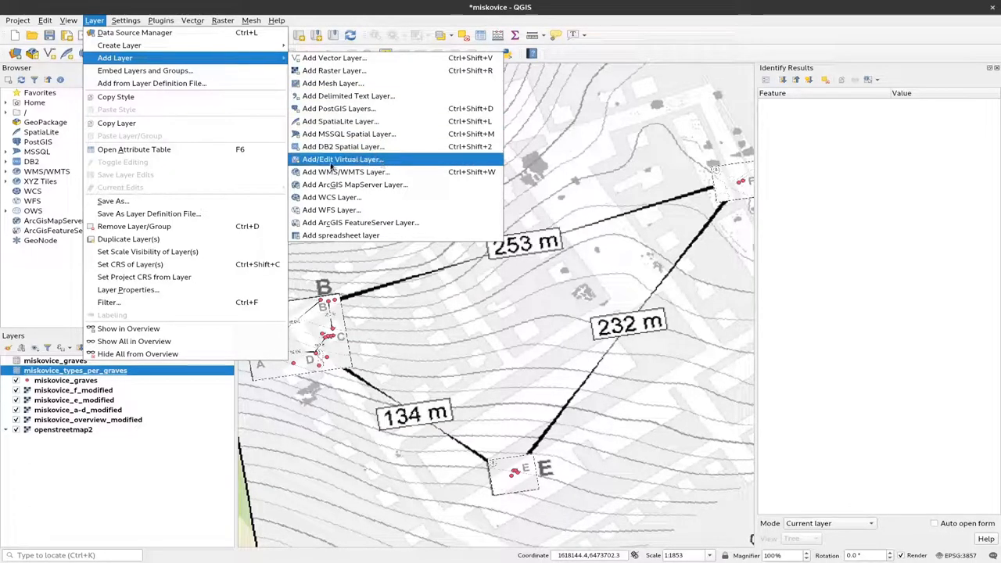
pyautogui.click(343, 160)
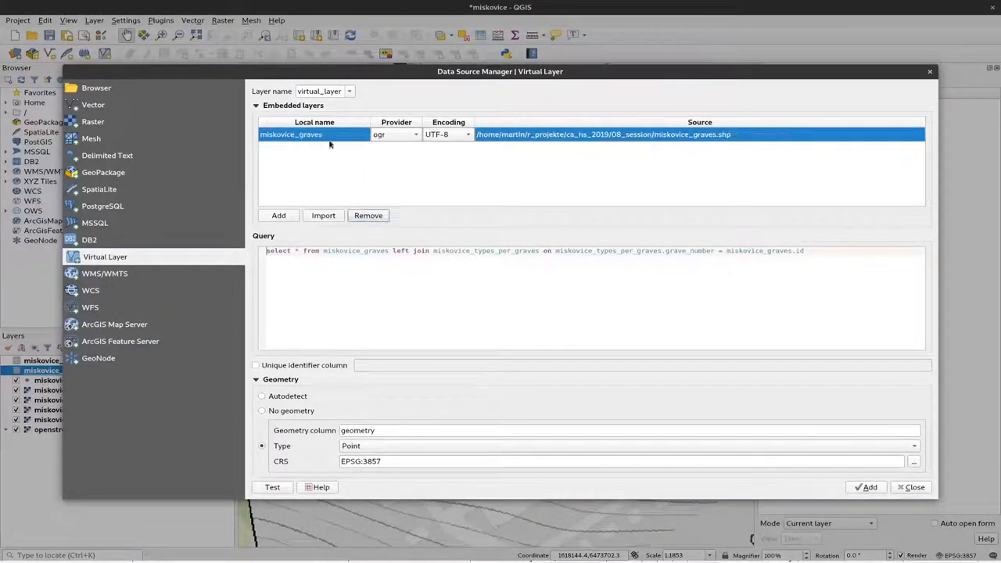
pyautogui.click(368, 216)
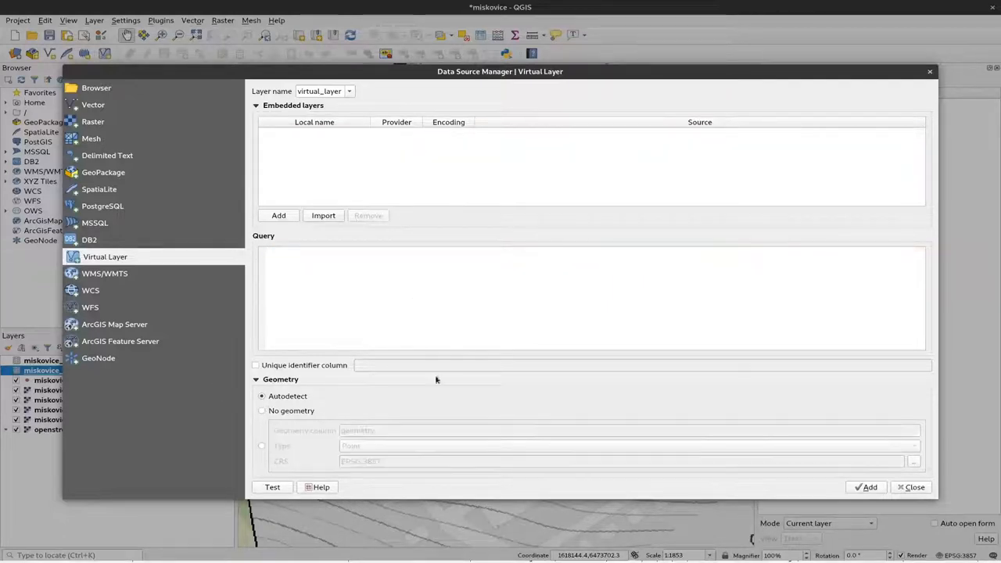
pyautogui.click(357, 311)
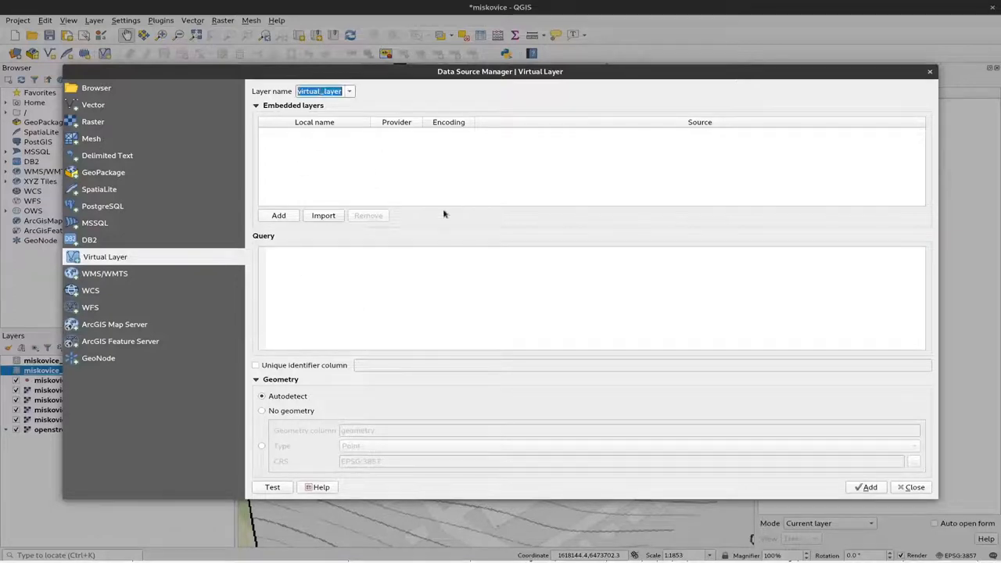
pyautogui.write('types_p')
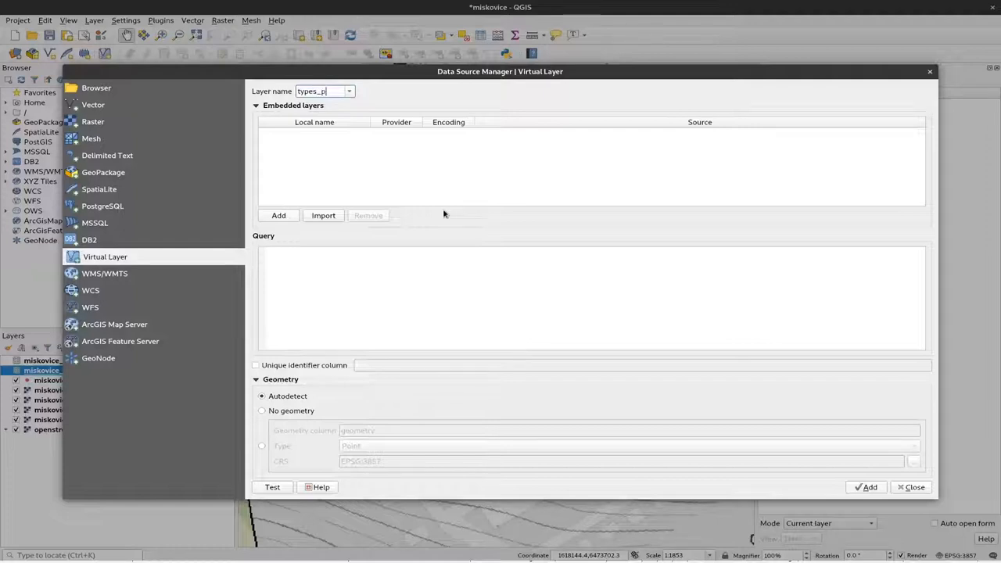
pyautogui.write('es_per_grag')
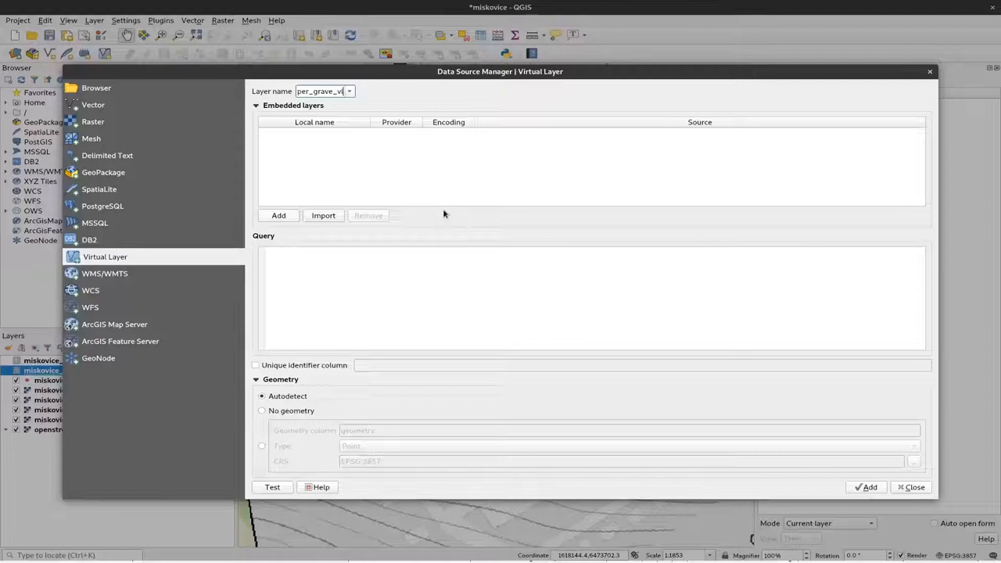
pyautogui.moveTo(408, 189)
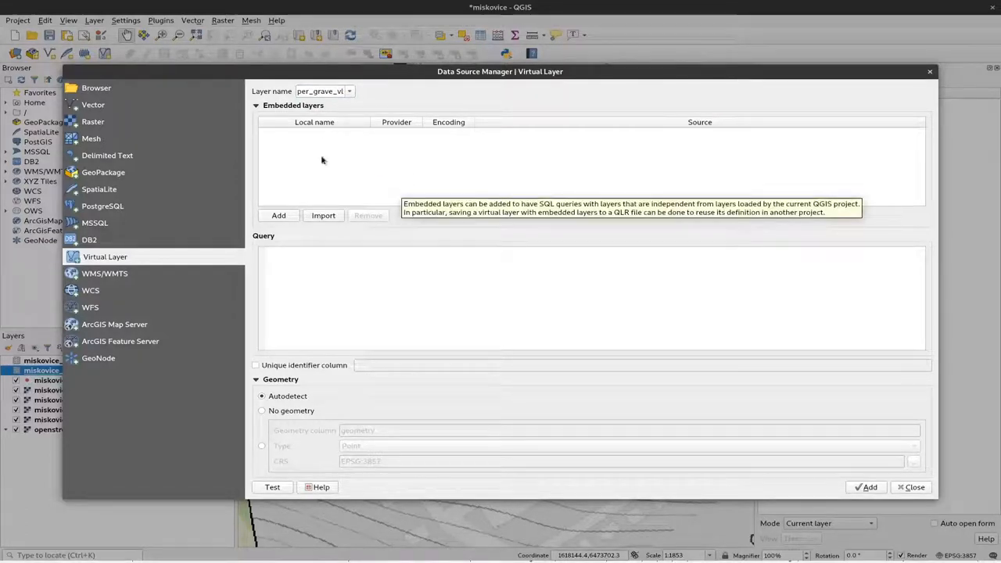
pyautogui.moveTo(323, 216)
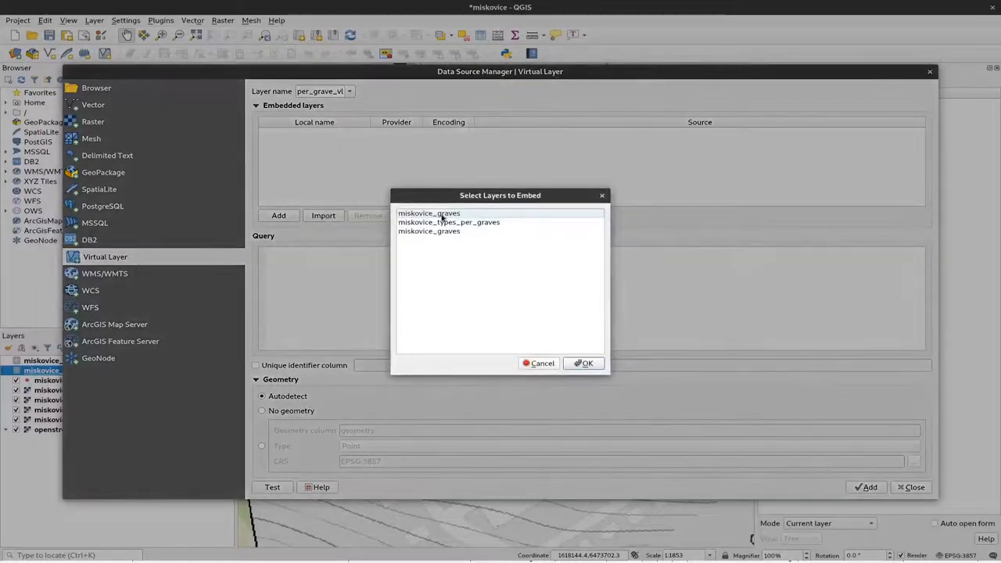
# - Embed miskovice_graves and miskovice_types_per_graves as the virtual layer's sources, removing a wrong entry
pyautogui.click(429, 212)
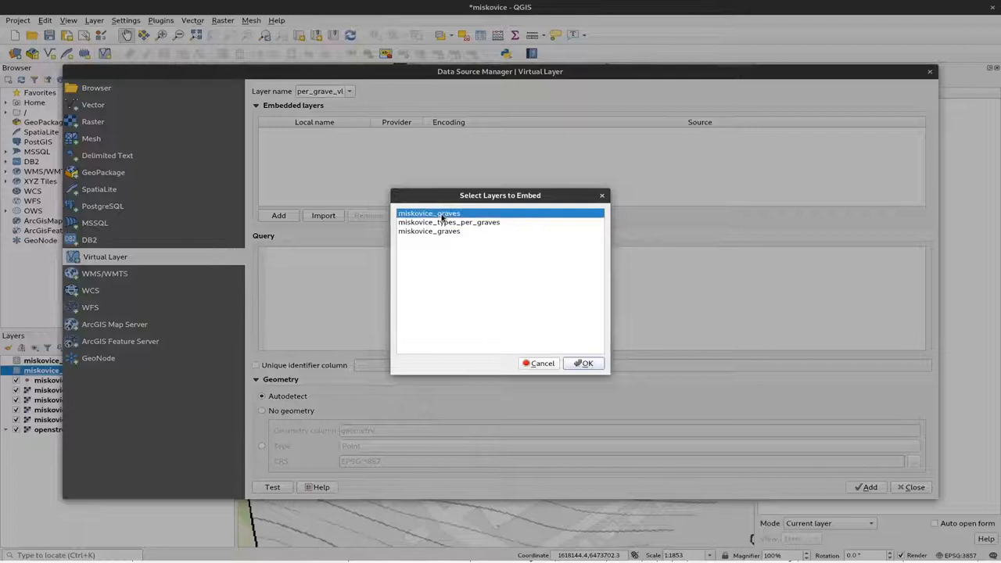
pyautogui.click(583, 363)
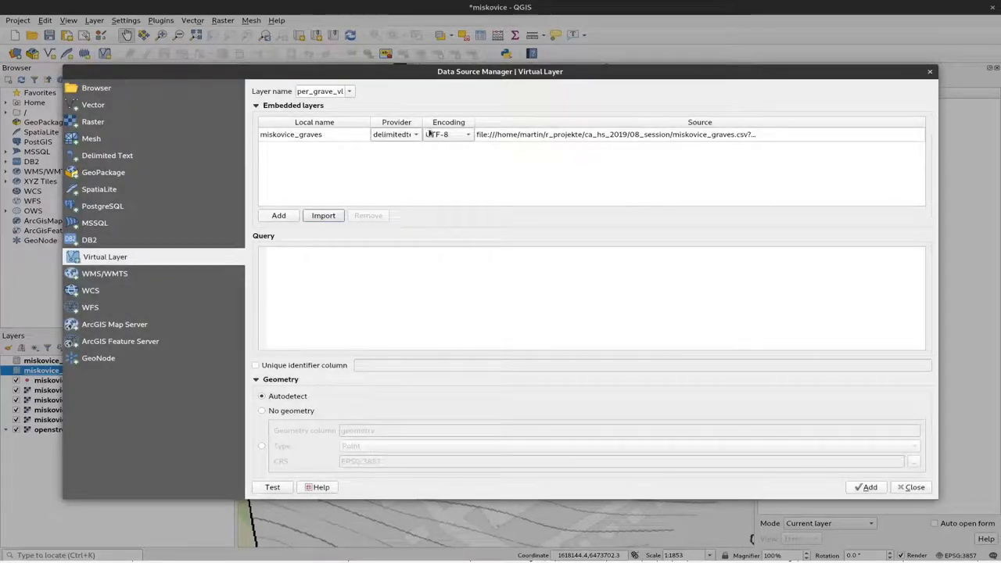
pyautogui.click(291, 134)
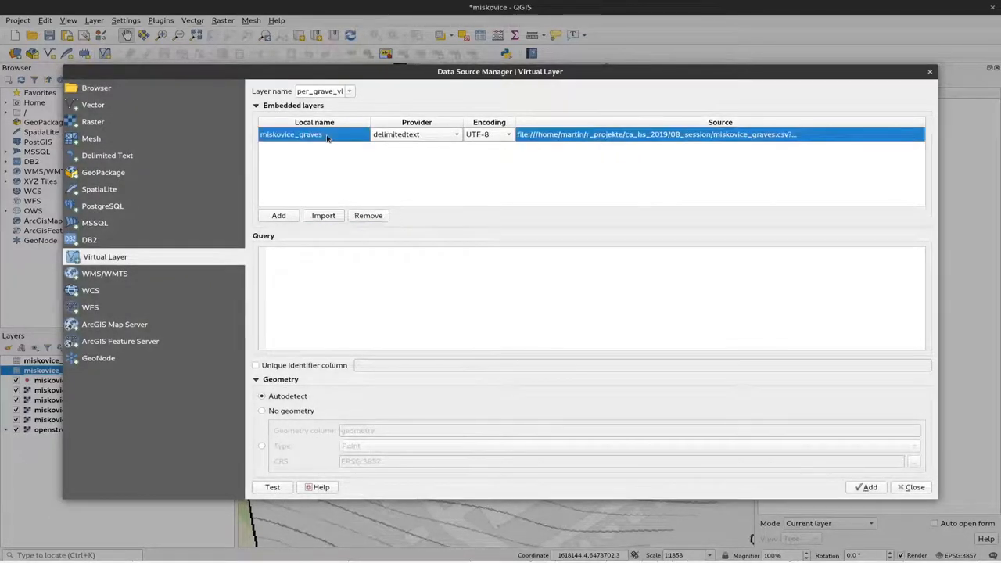
pyautogui.click(368, 216)
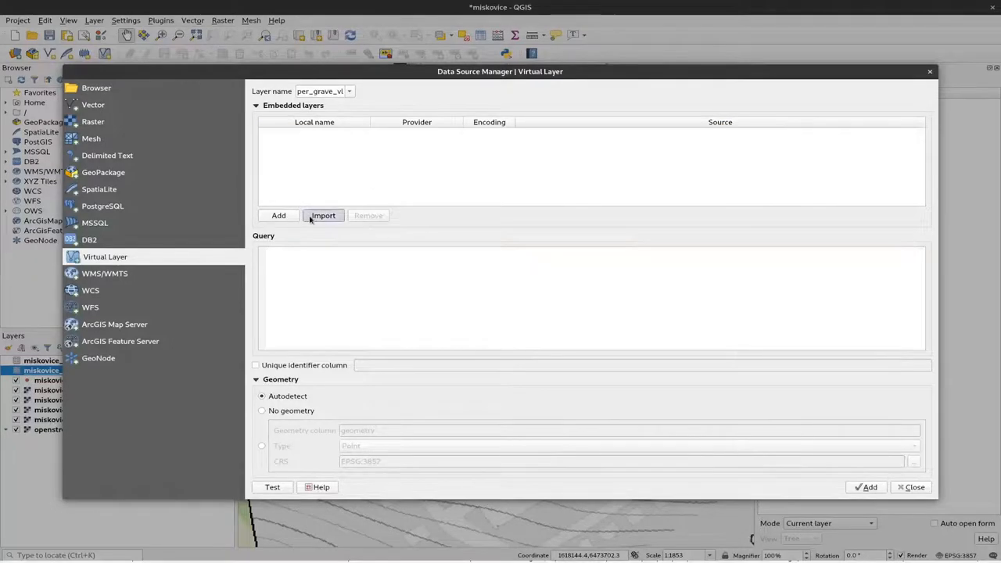
pyautogui.click(322, 216)
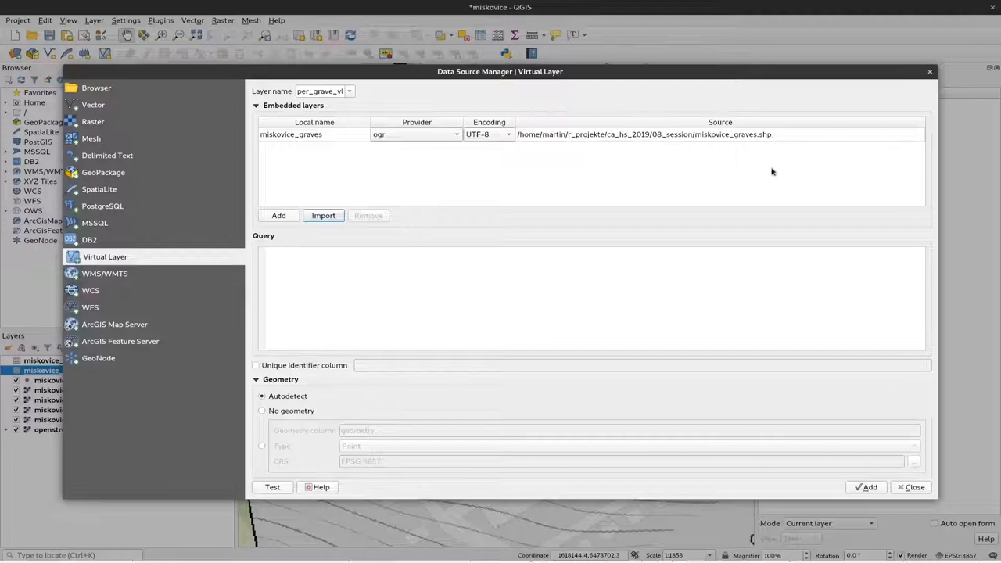
pyautogui.moveTo(772, 166)
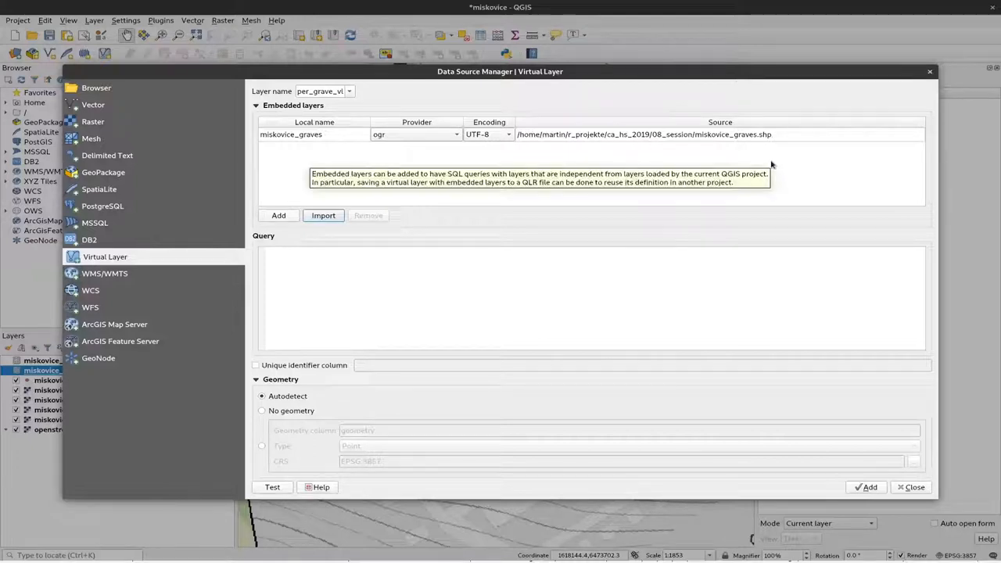
pyautogui.moveTo(322, 216)
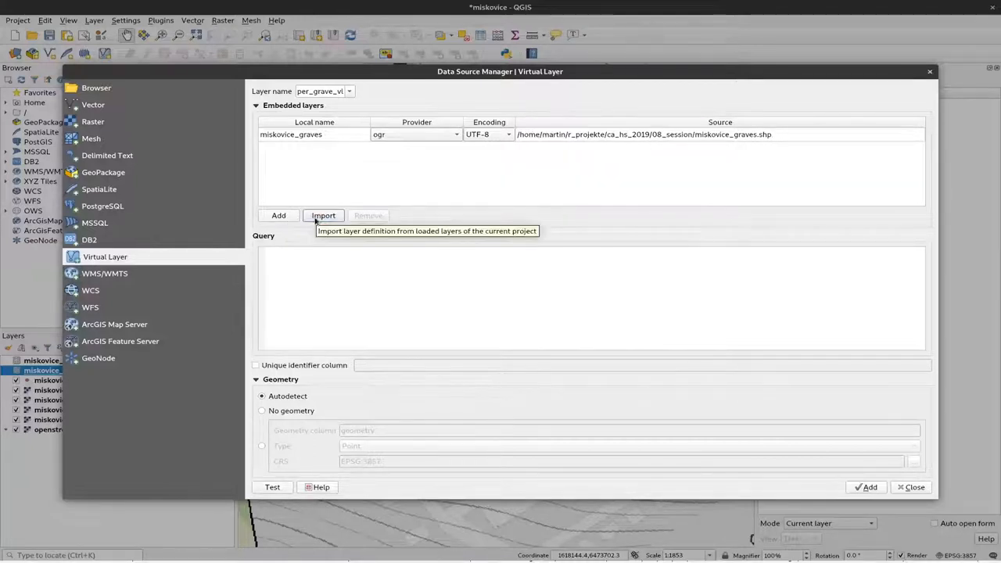
pyautogui.click(322, 216)
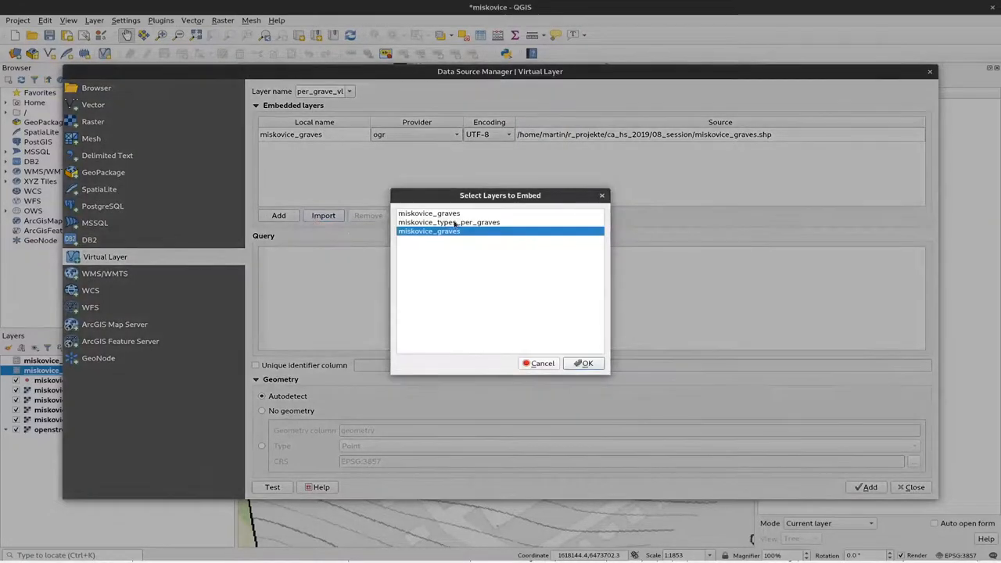
pyautogui.click(447, 222)
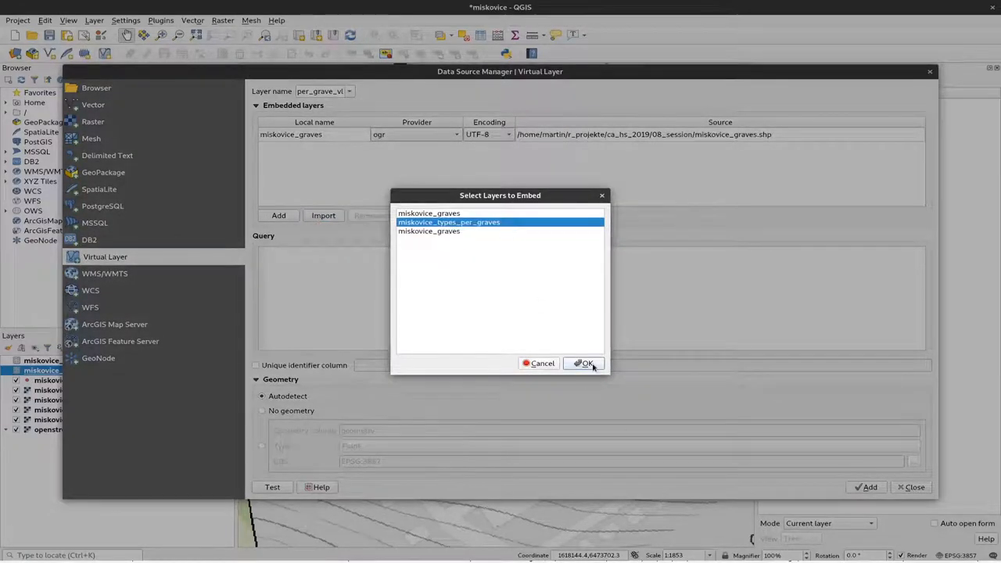
pyautogui.click(585, 363)
pyautogui.write('S')
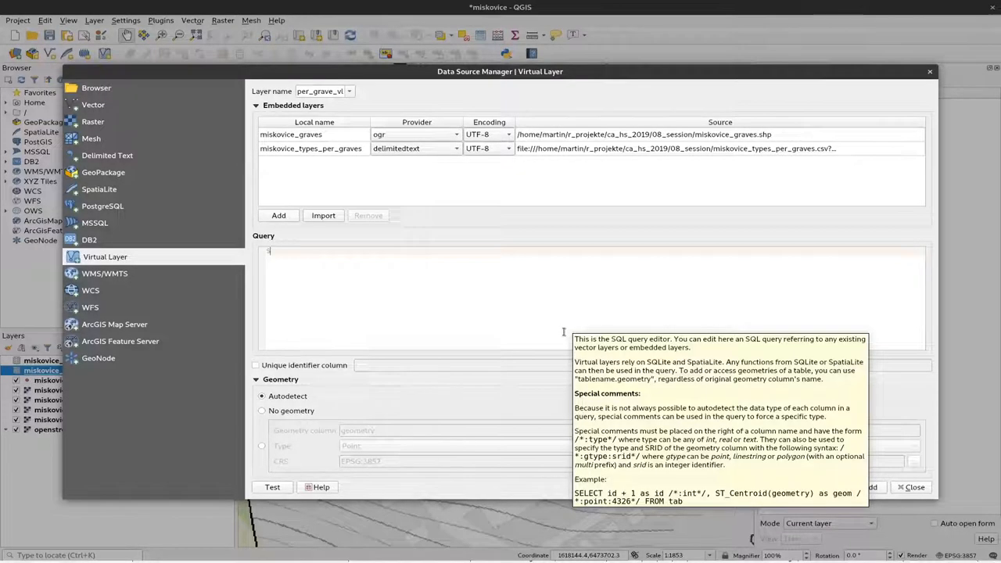
# - Write 'select * from miskovice_graves left join miskovice_types_per_graves' in the query
pyautogui.write('select')
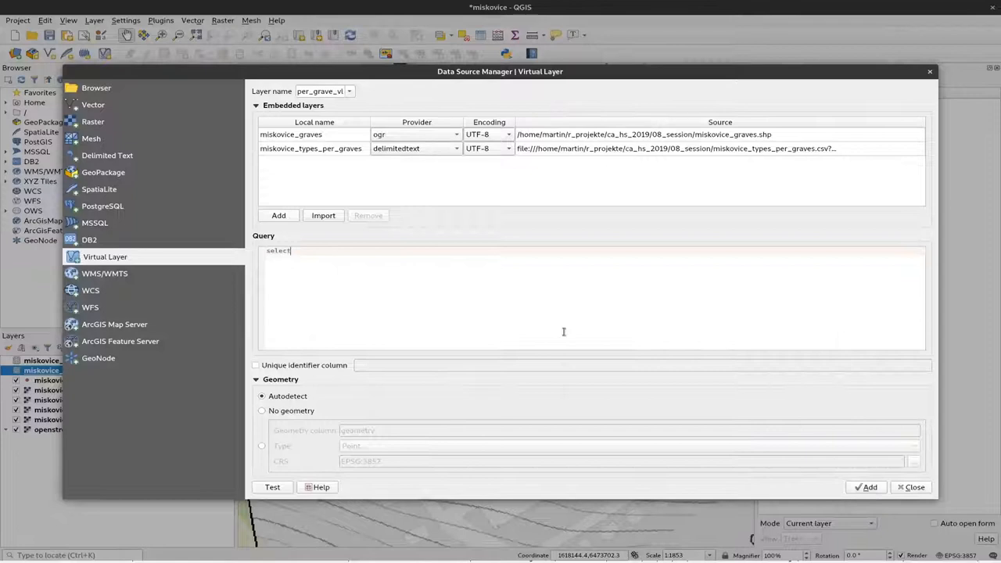
pyautogui.write('*')
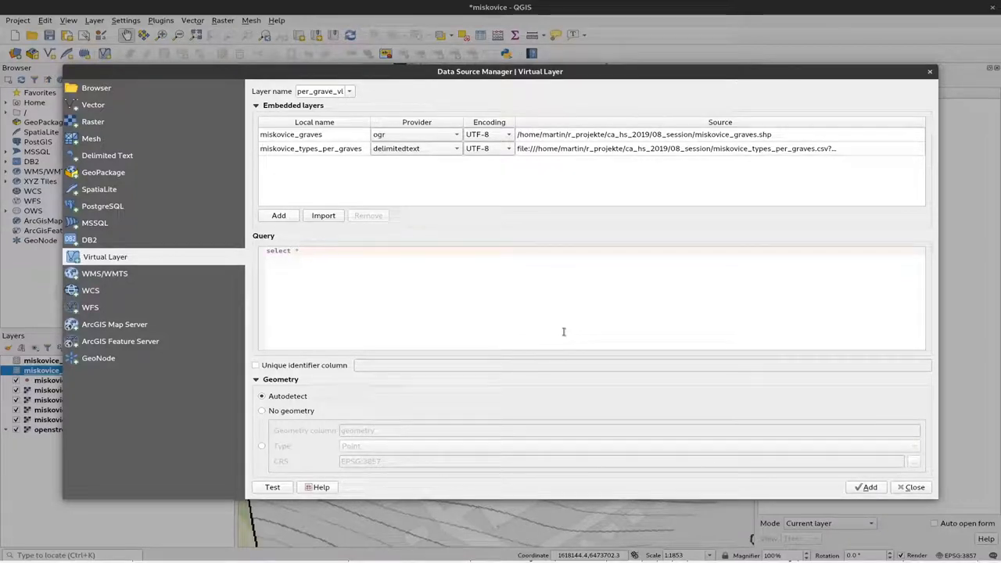
pyautogui.write('from')
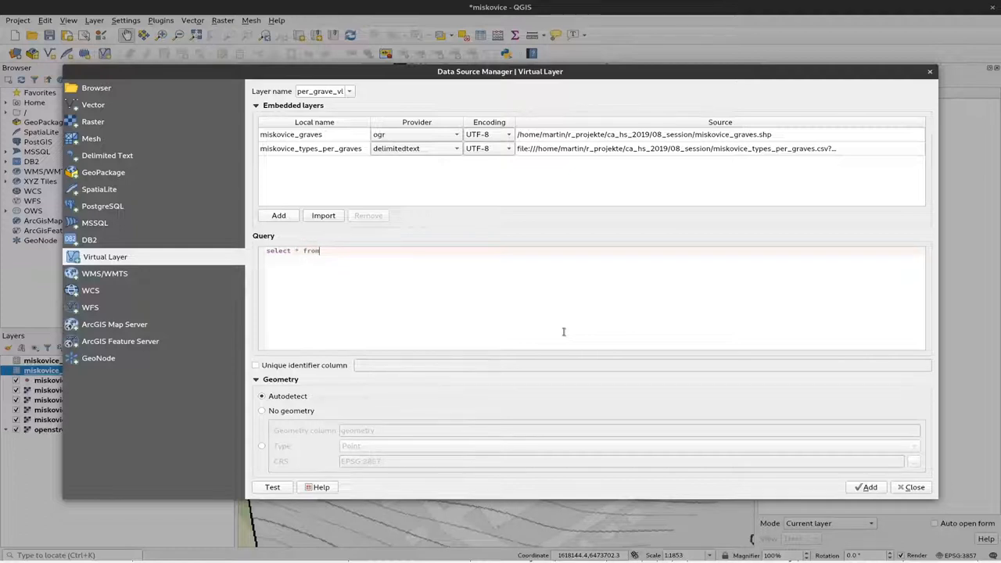
pyautogui.write('mi')
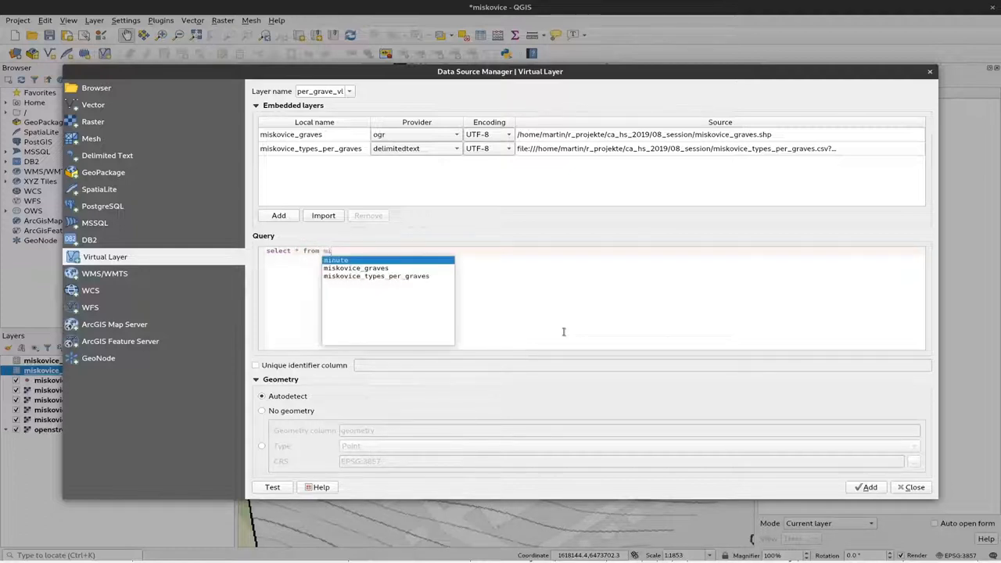
pyautogui.click(356, 267)
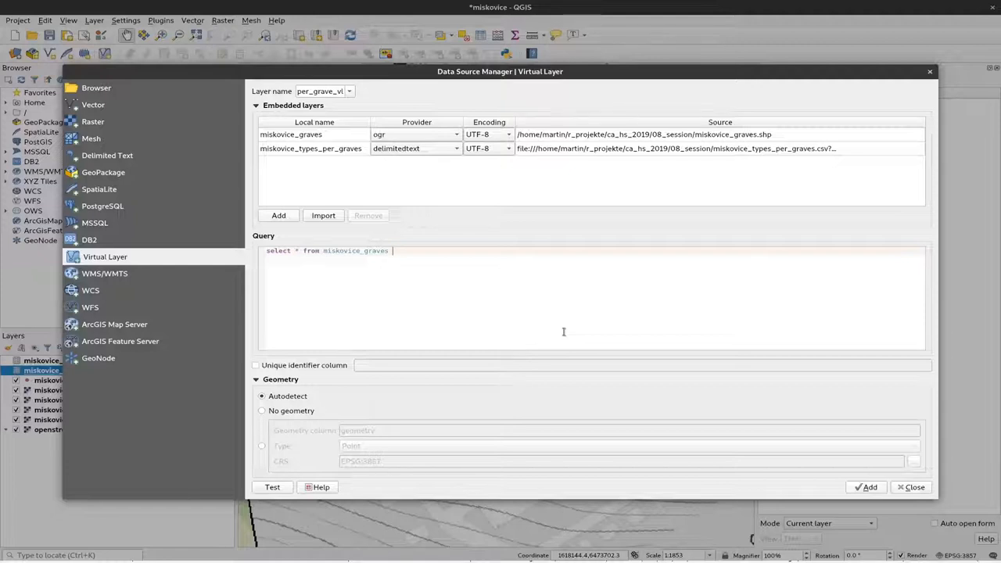
pyautogui.write('left')
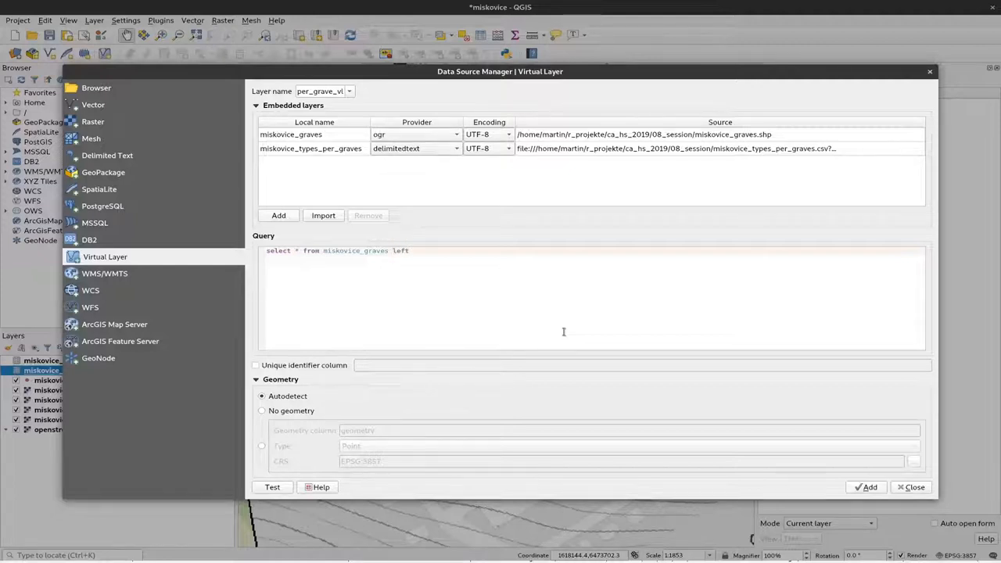
pyautogui.write('join')
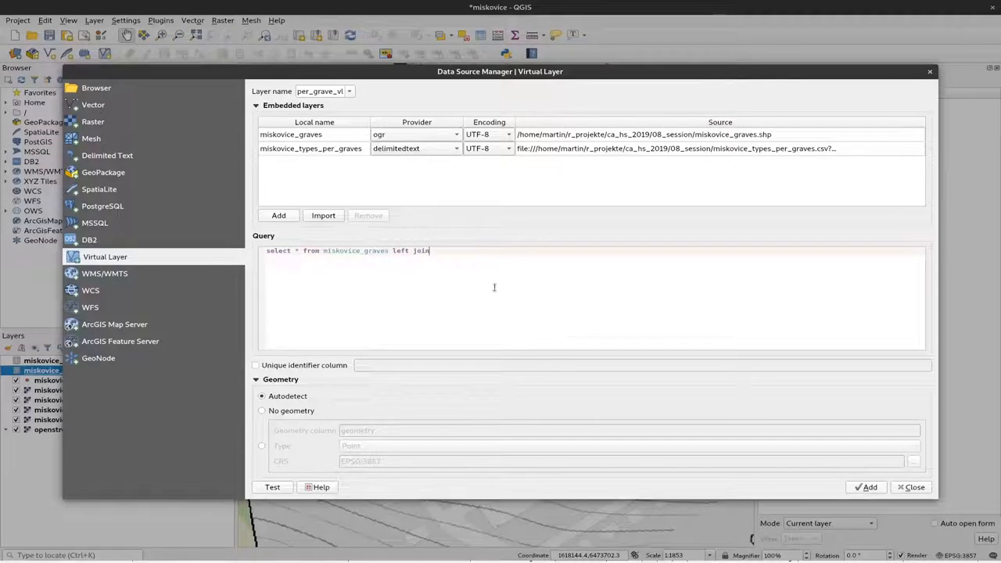
pyautogui.doubleClick(353, 251)
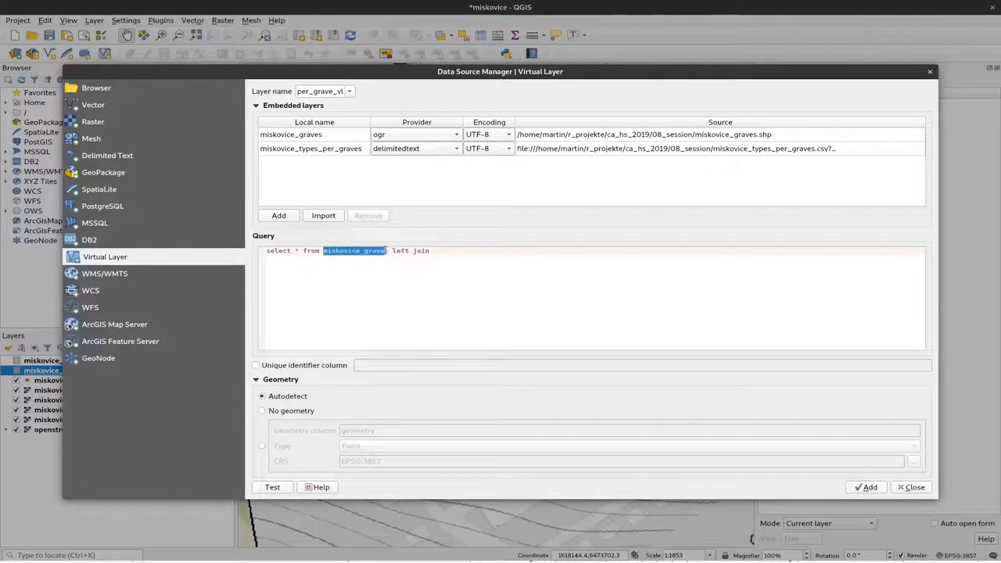
pyautogui.click(378, 250)
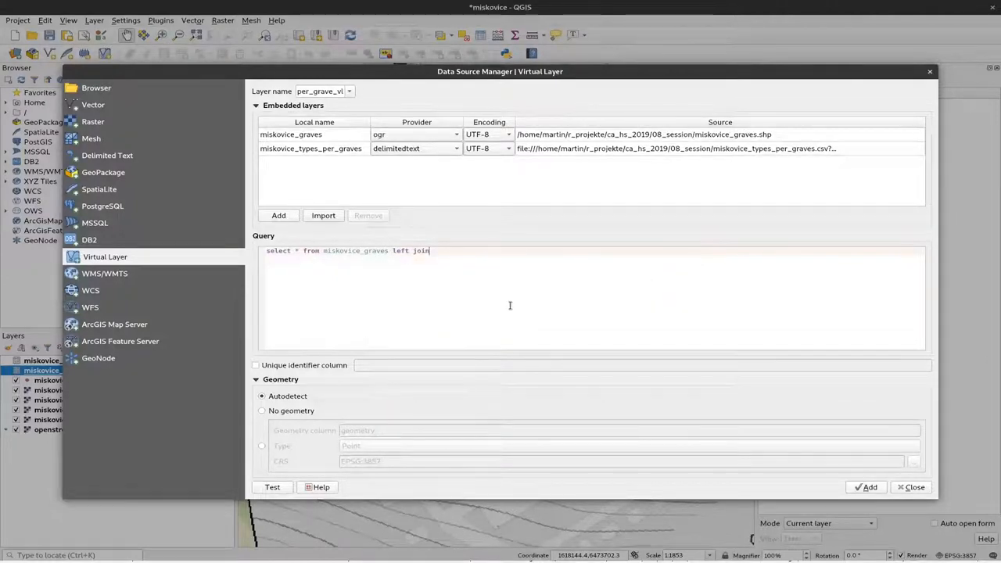
pyautogui.write('m')
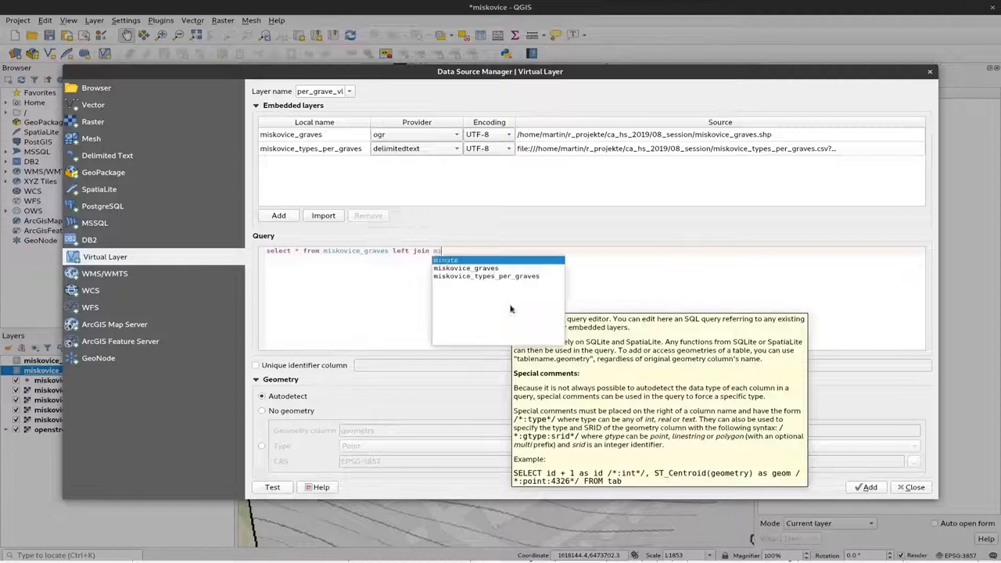
pyautogui.write('is')
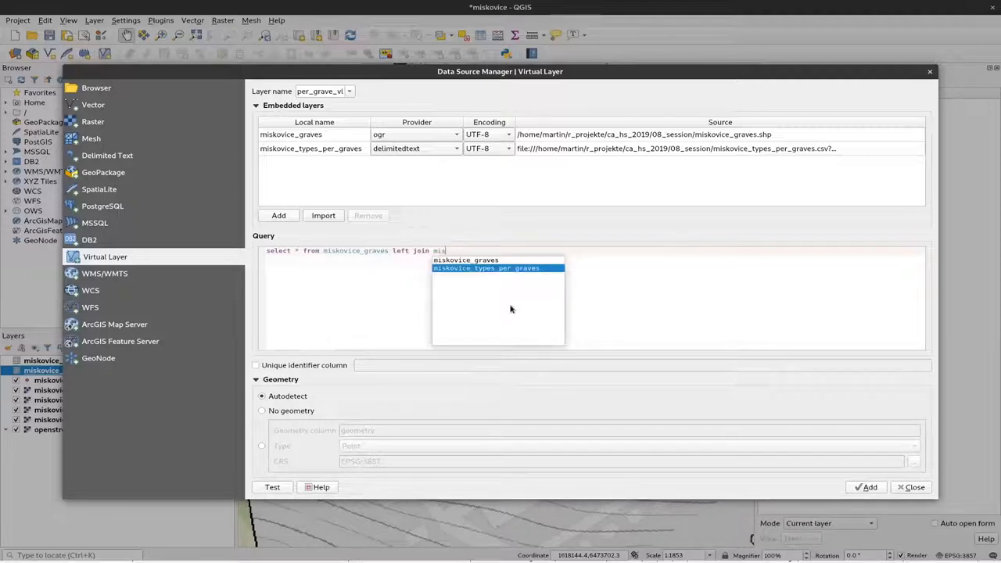
pyautogui.click(485, 269)
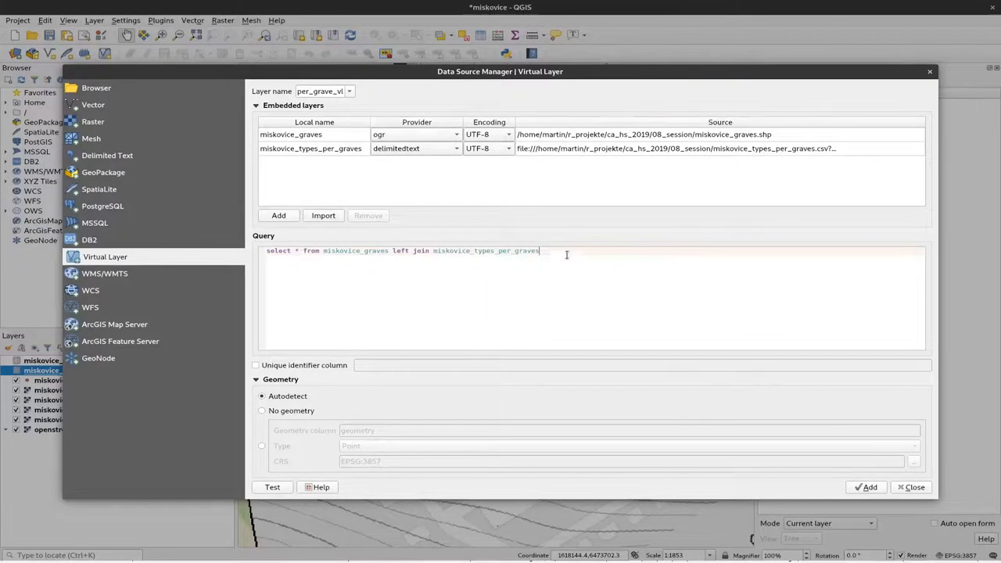
pyautogui.moveTo(523, 291)
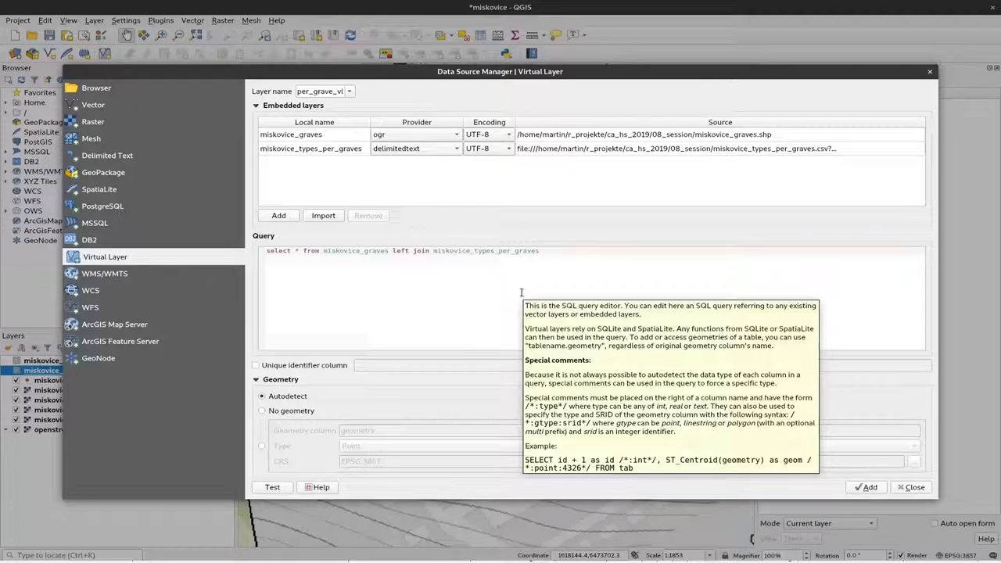
# - Finish with the WHERE clause matching miskovice_graves.id to miskovice_types_per_graves.grave_number
pyautogui.write('where')
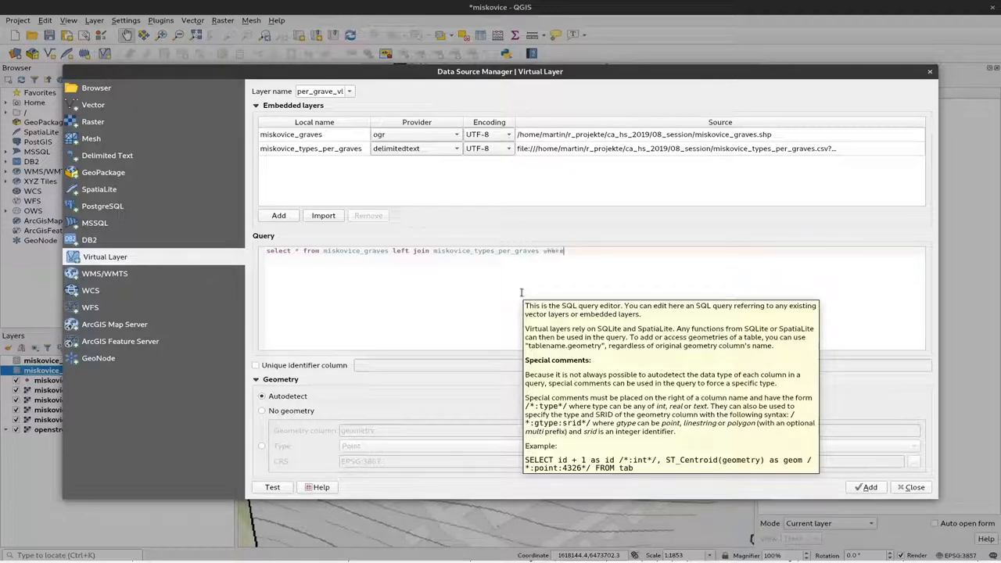
pyautogui.write('mik')
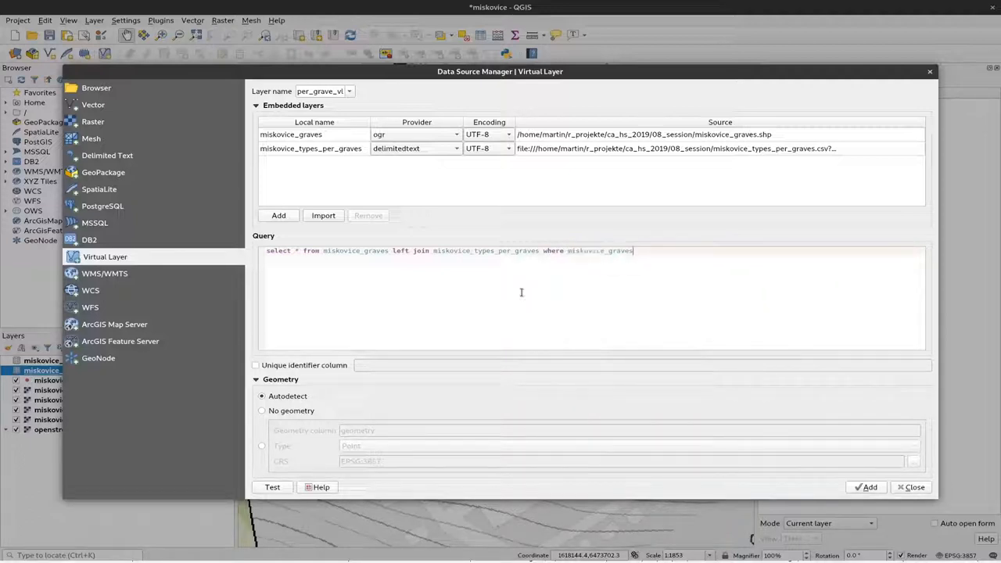
pyautogui.write('.')
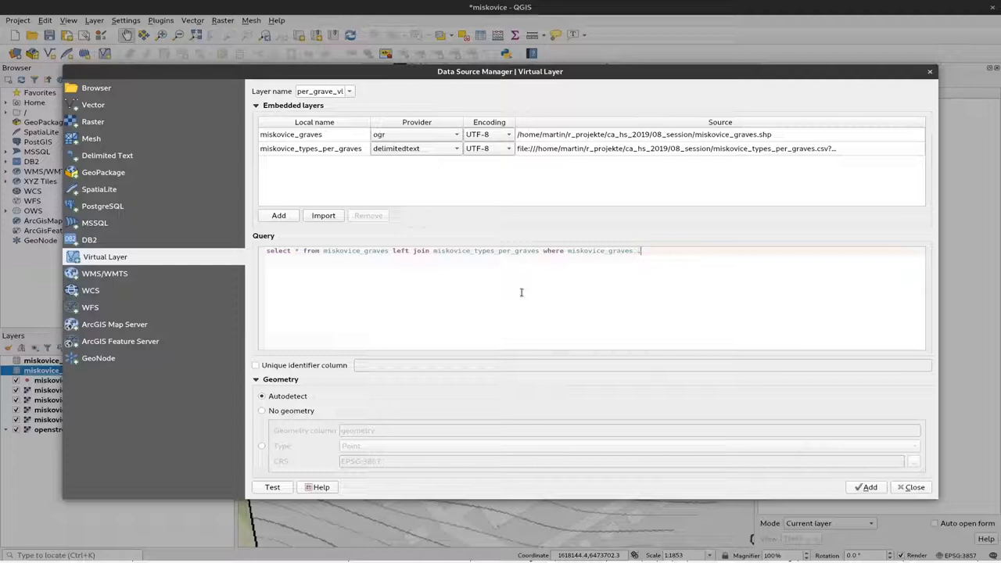
pyautogui.write('id')
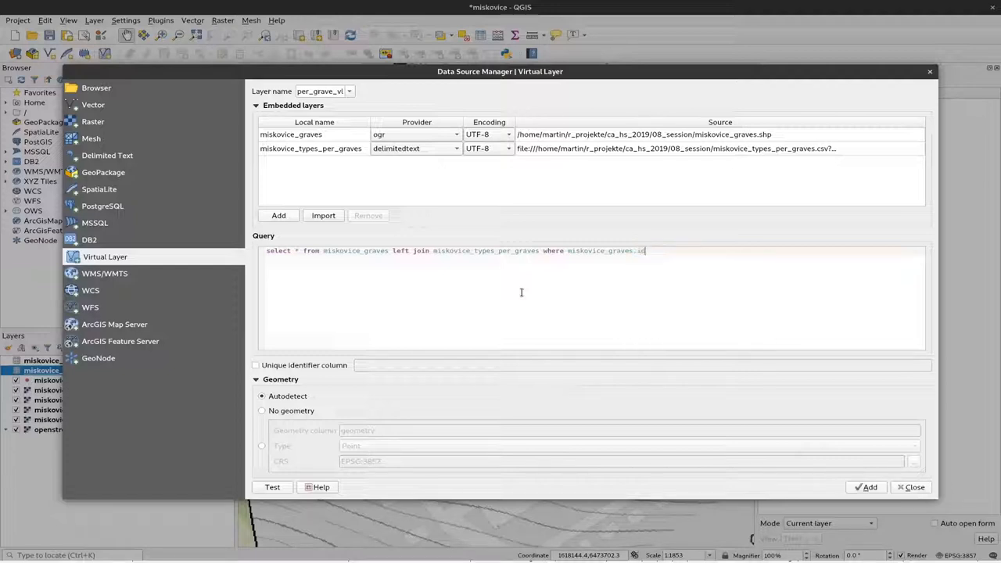
pyautogui.write('= miskovice_types_per_graves.')
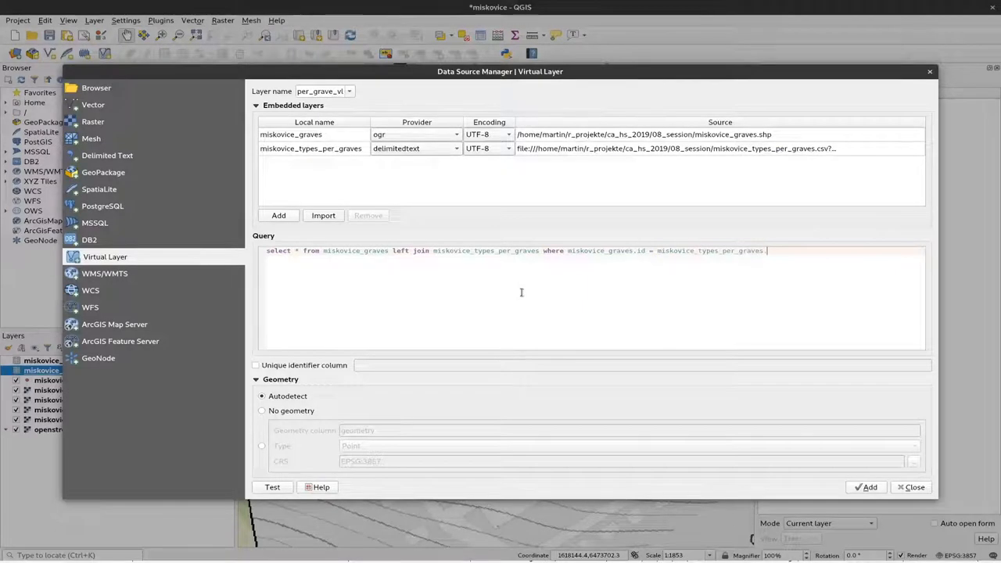
pyautogui.write('grave_number')
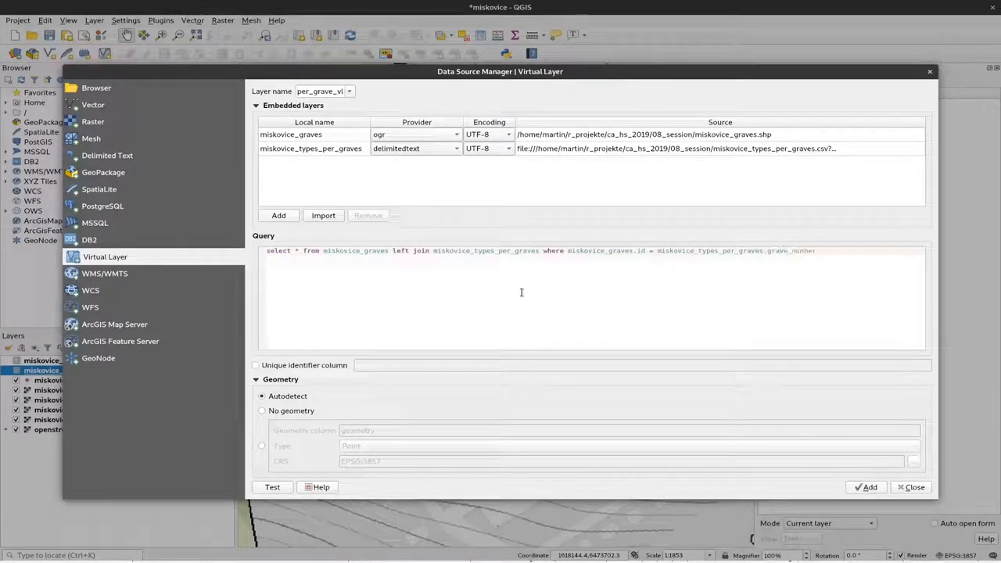
pyautogui.write('grave_number')
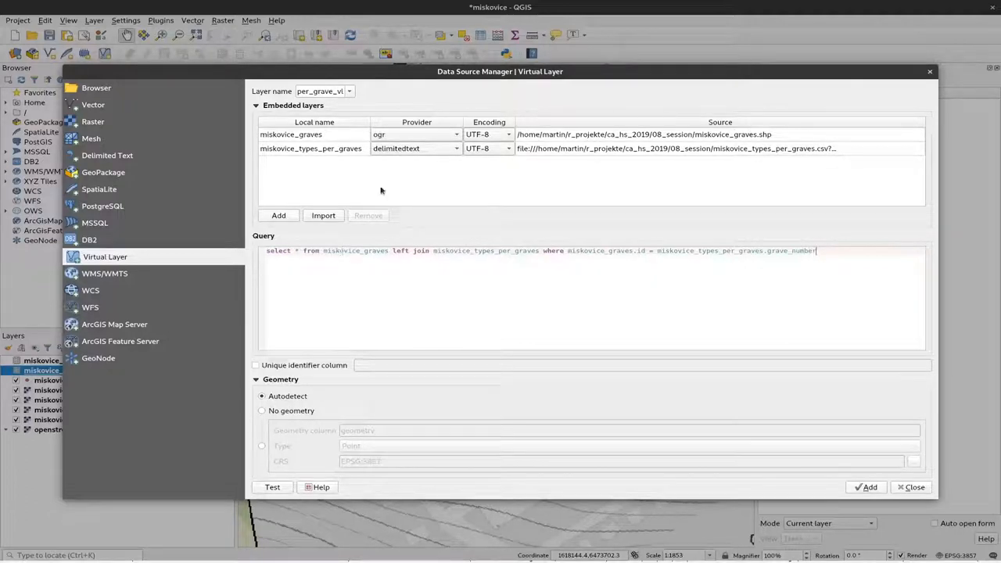
pyautogui.moveTo(870, 487)
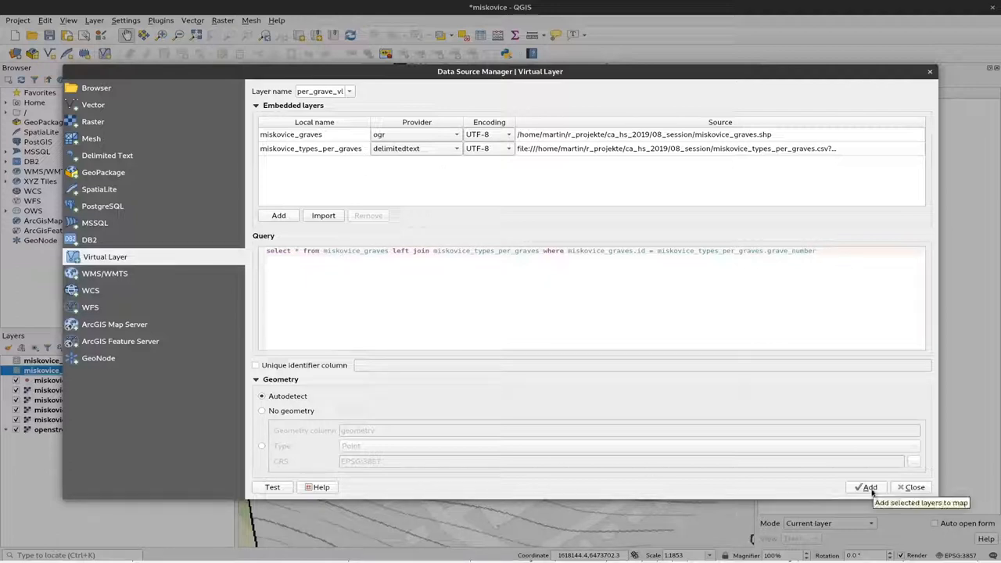
# - Add the joined virtual layer to the map and bring up its context menu in the Layers panel
pyautogui.click(867, 486)
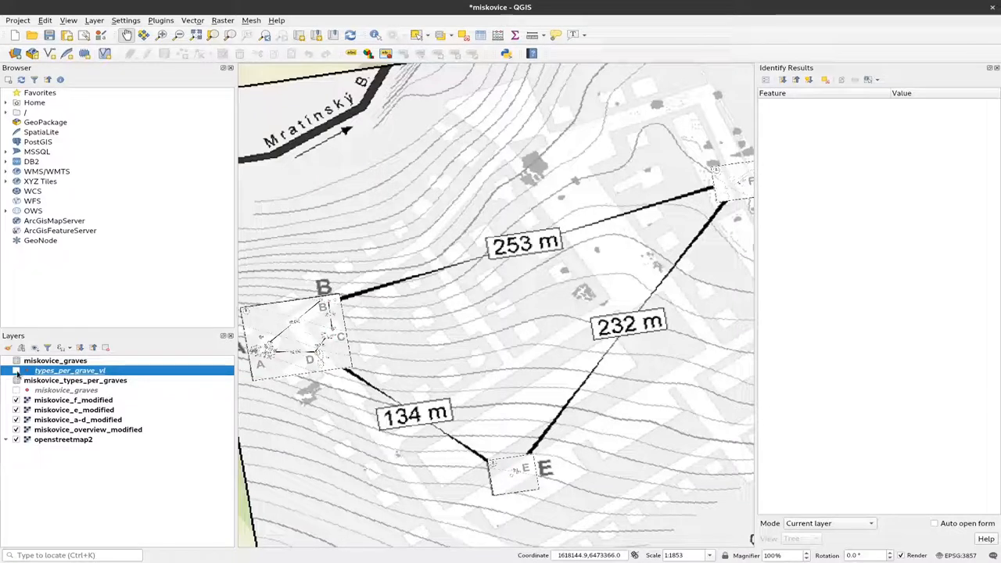
pyautogui.click(15, 369)
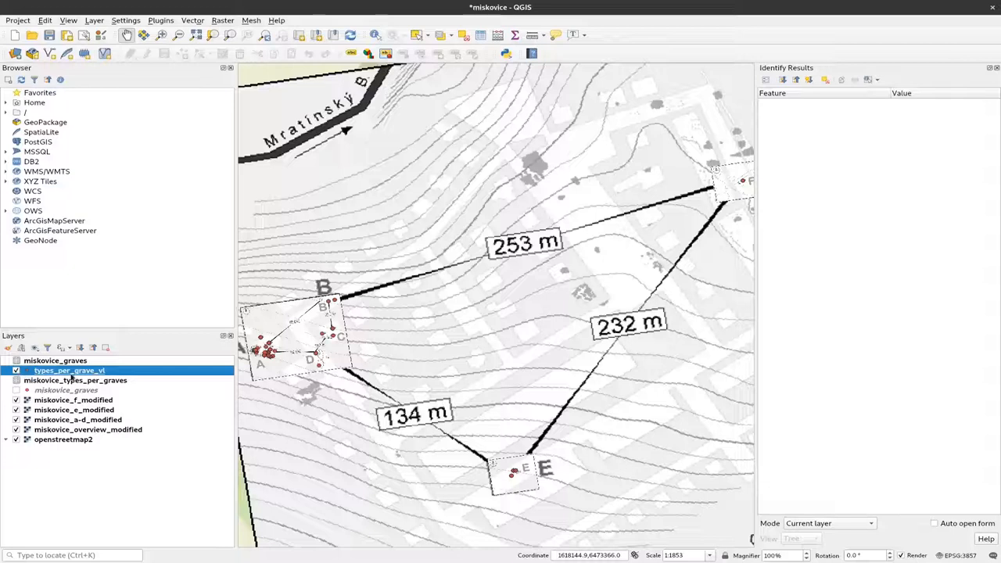
pyautogui.moveTo(62, 369)
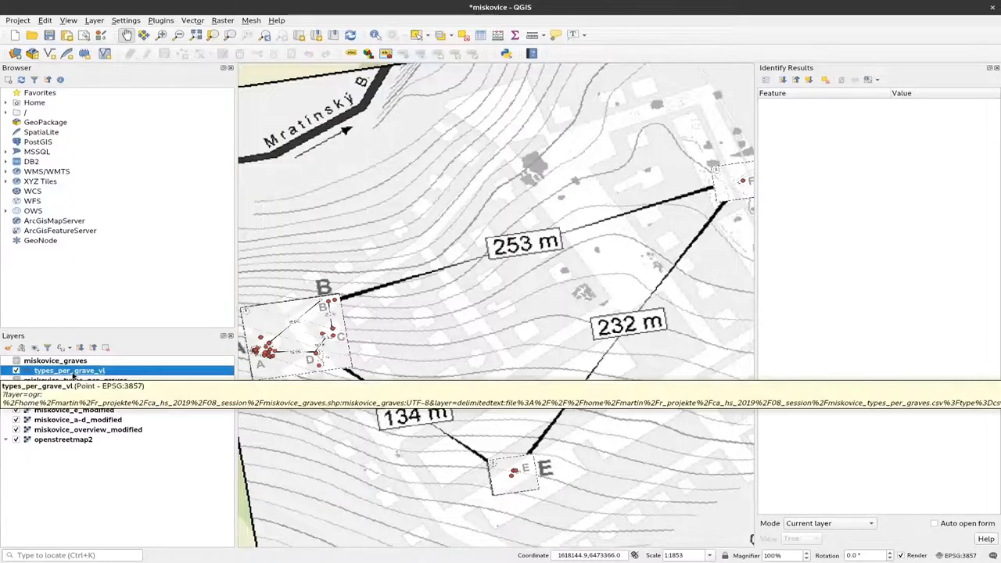
pyautogui.rightClick(69, 369)
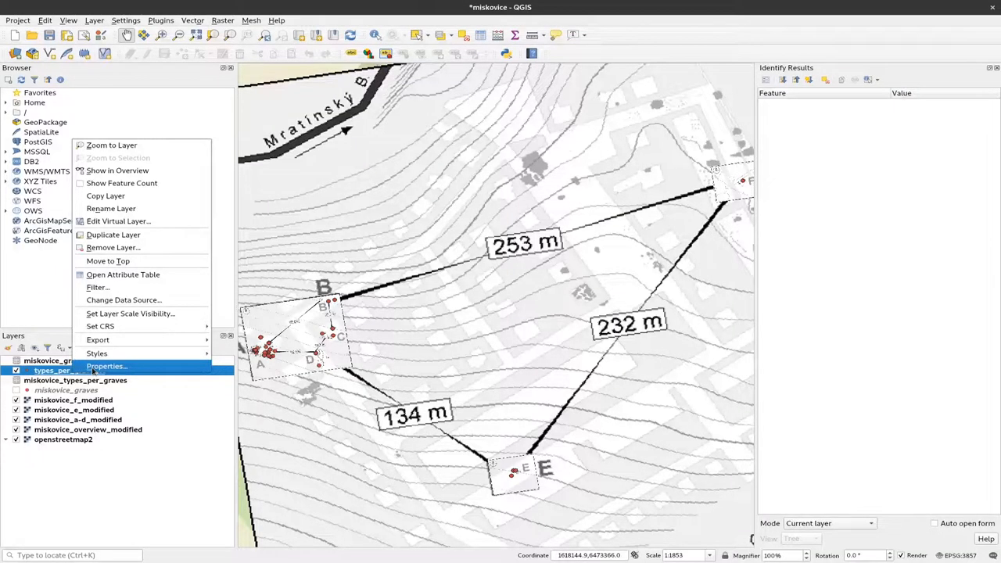
# - Give the virtual layer categorized symbology on the name column, classified with random colours
pyautogui.click(106, 366)
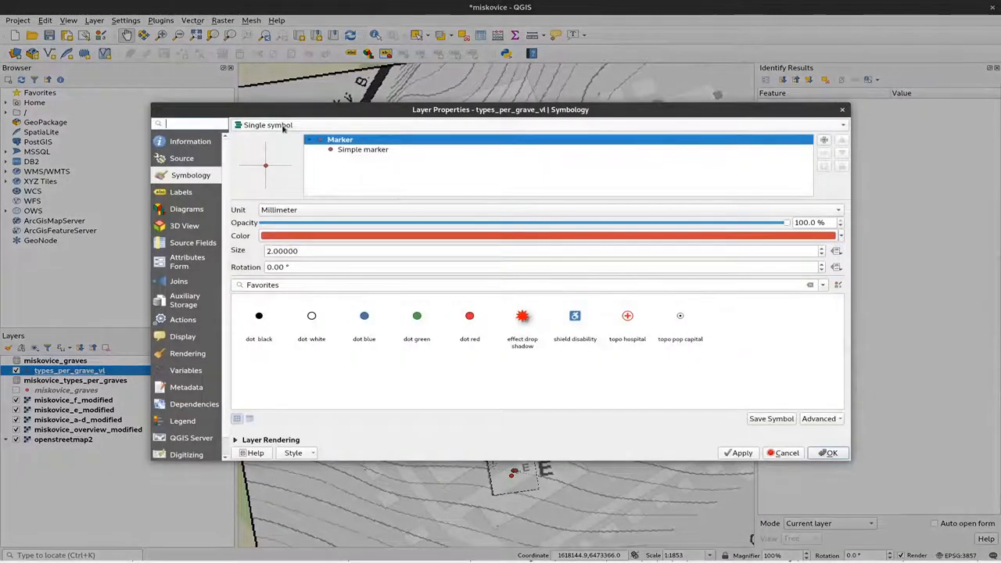
pyautogui.click(267, 125)
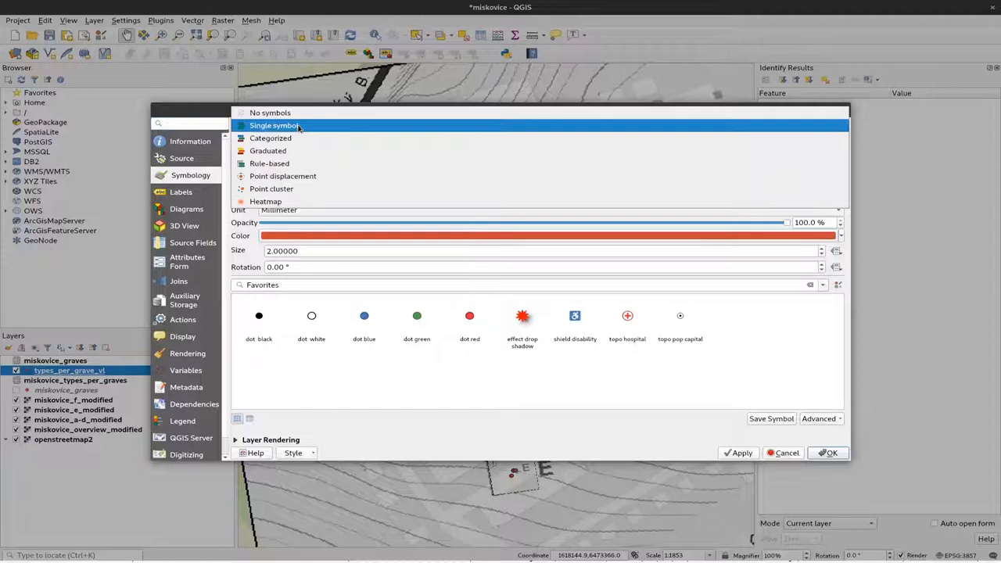
pyautogui.click(270, 137)
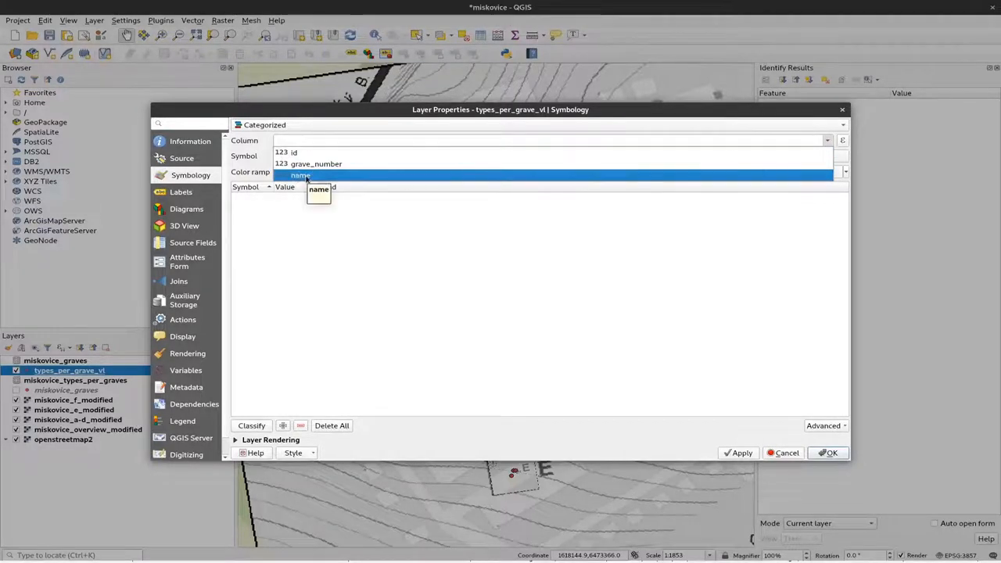
pyautogui.click(301, 175)
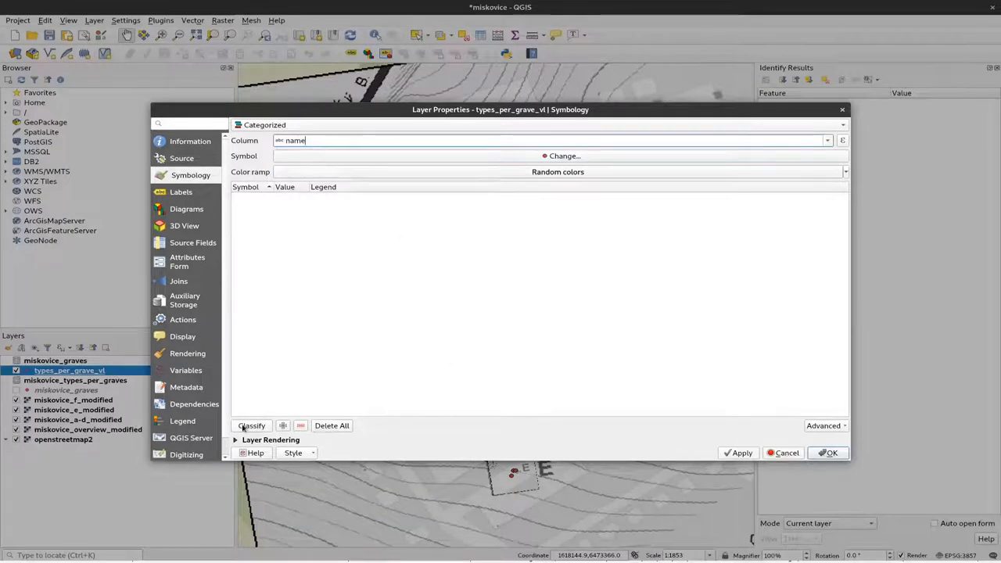
pyautogui.click(250, 425)
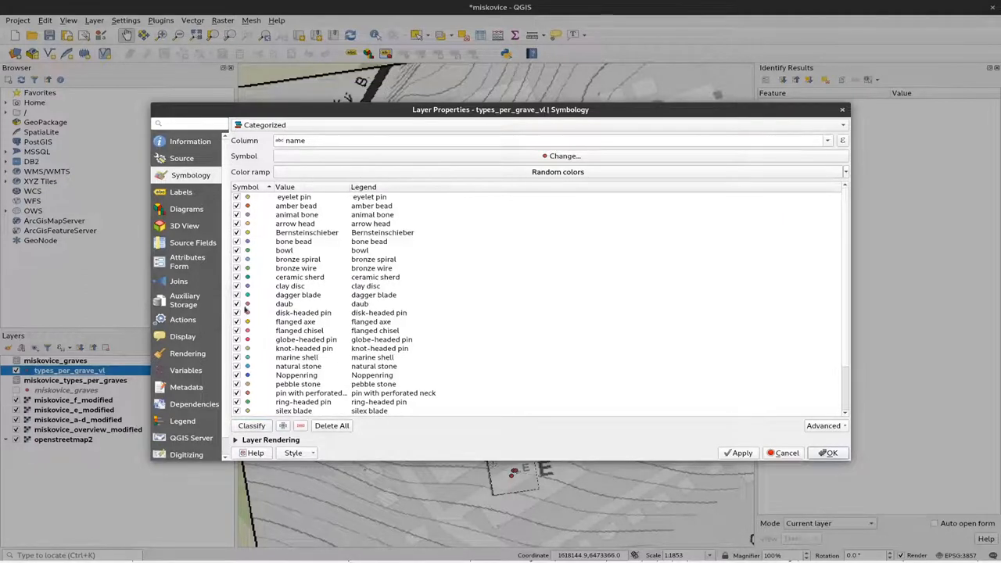
pyautogui.scroll(-3)
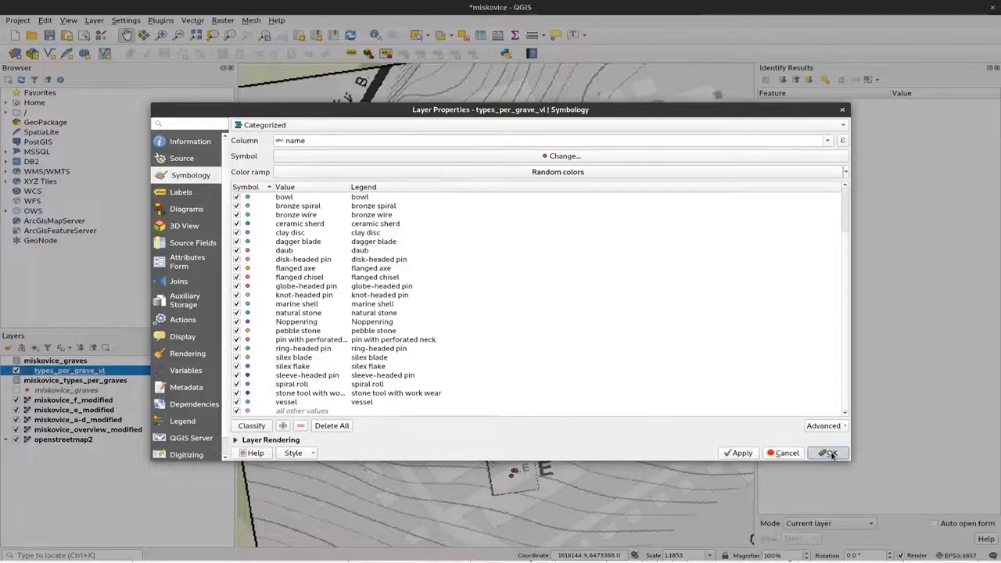
pyautogui.click(829, 454)
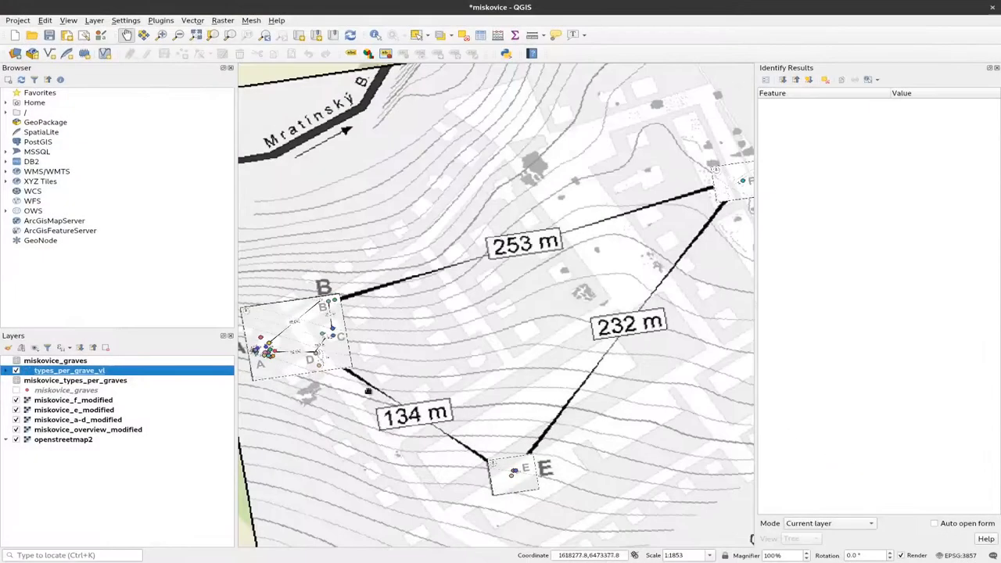
# - Expand types_per_grave_vl in the legend and scroll through its artifact-name categories
pyautogui.click(6, 370)
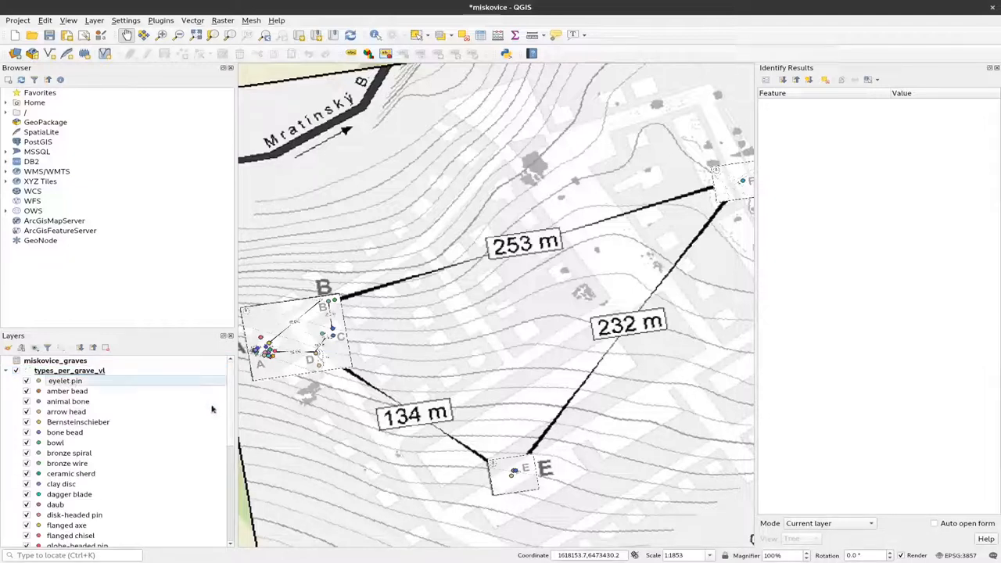
pyautogui.click(26, 380)
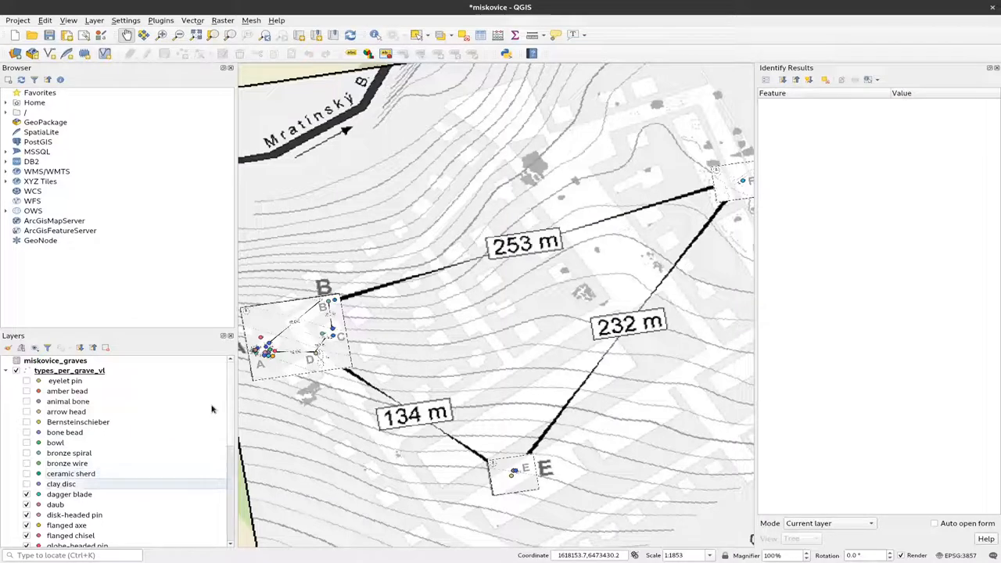
pyautogui.scroll(-3)
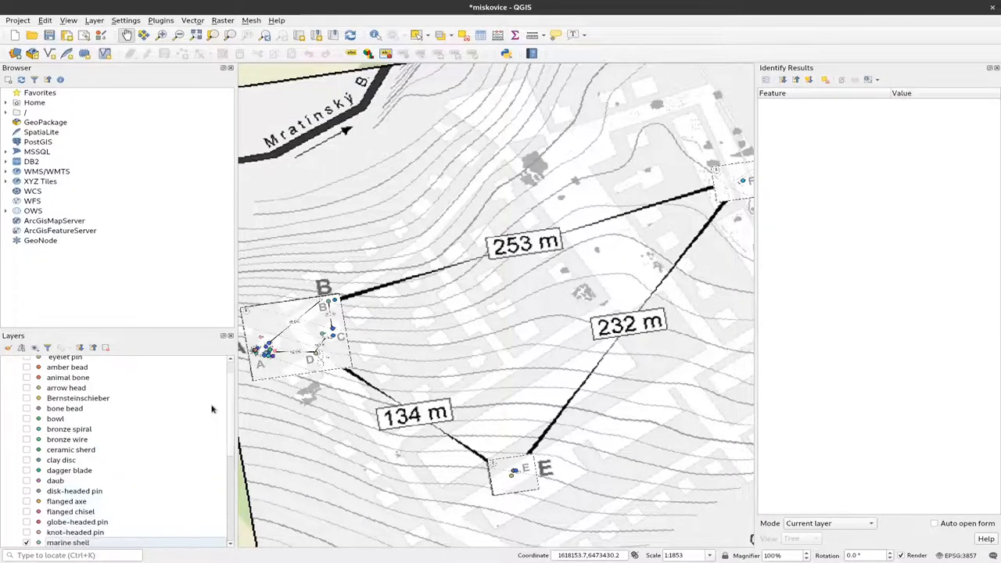
pyautogui.scroll(-3)
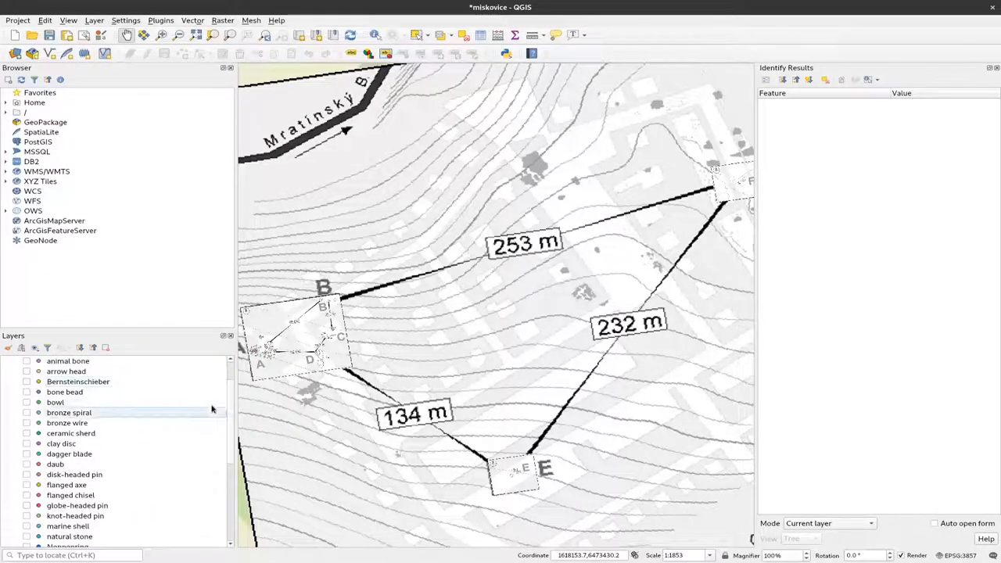
pyautogui.click(27, 413)
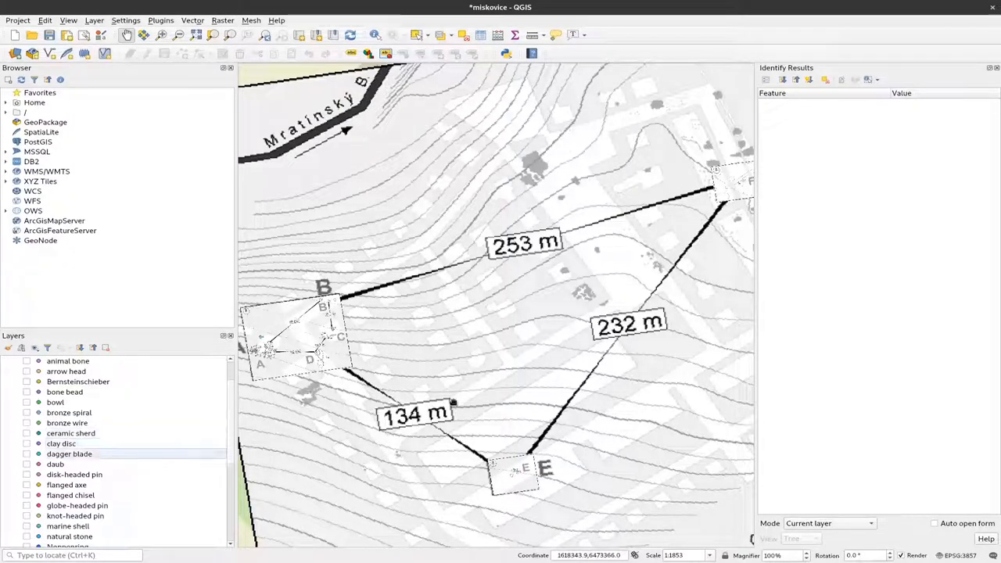
pyautogui.scroll(-3)
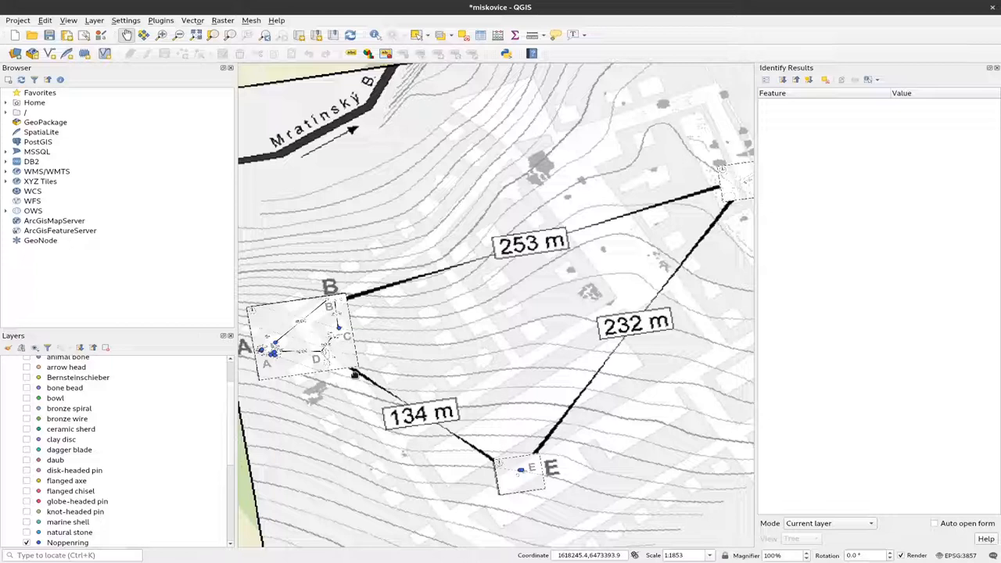
pyautogui.moveTo(353, 375)
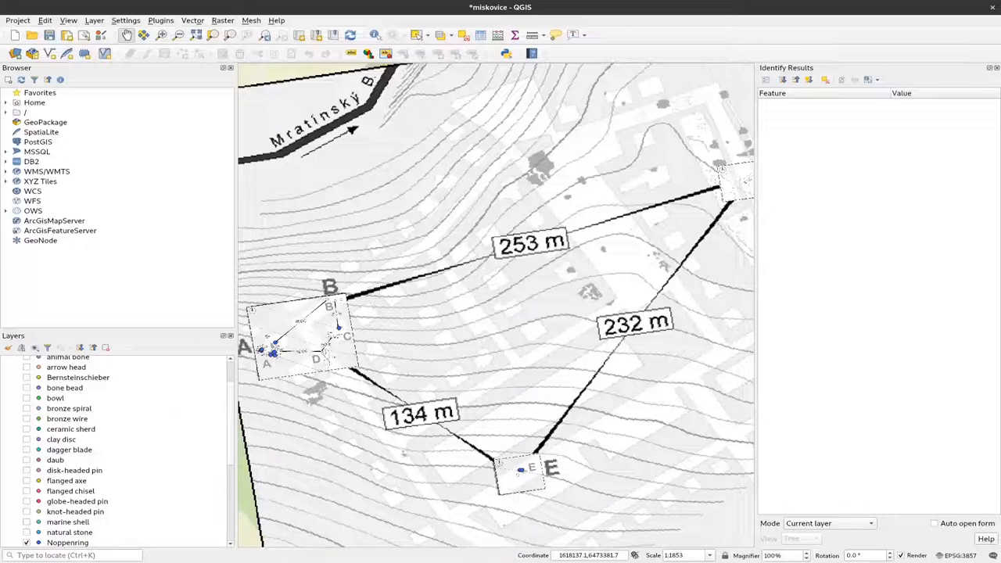